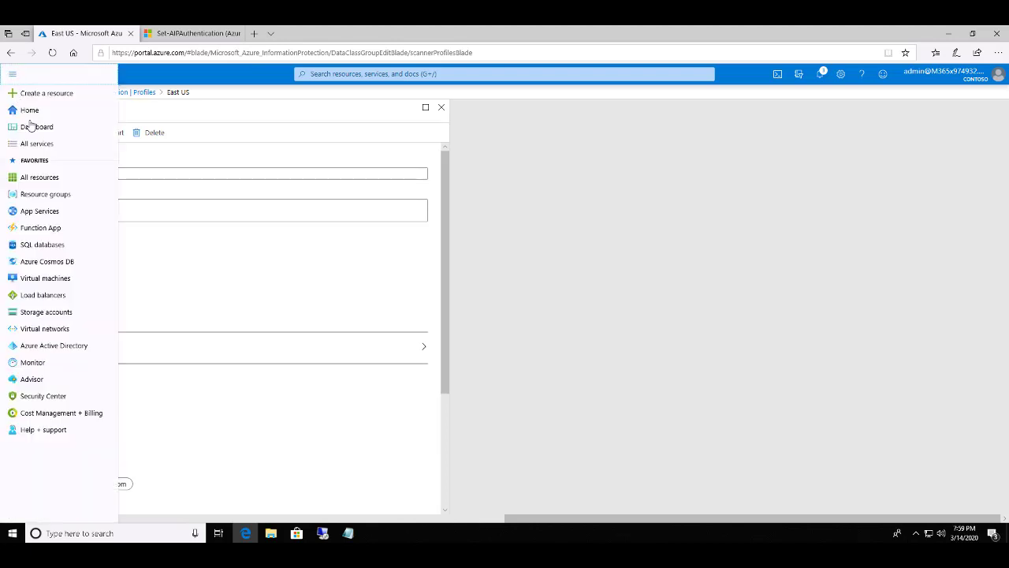
mouse_move(54, 345)
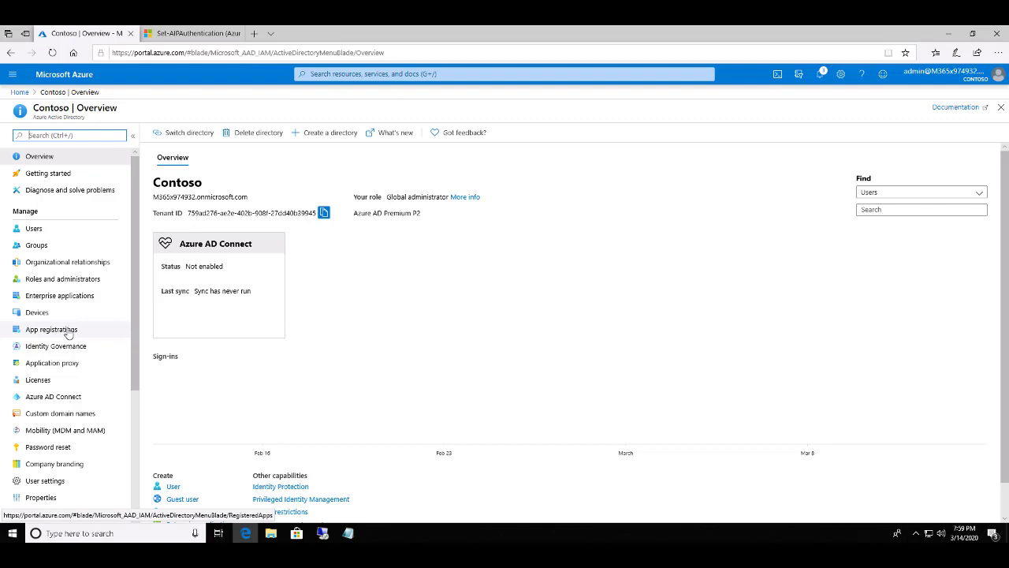
Show the Contoso directory's App registrations page, currently listing no applications.
left_click(51, 330)
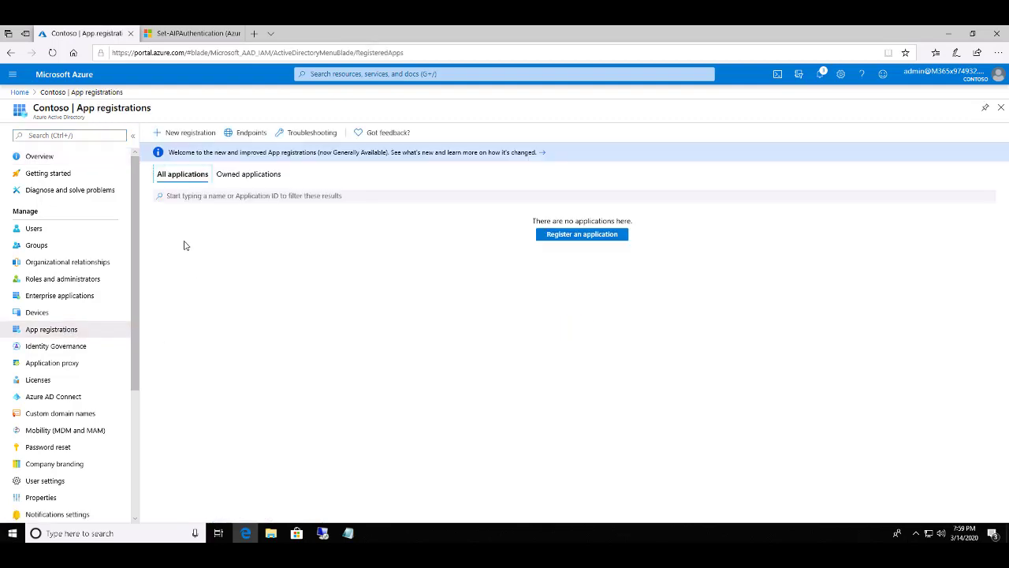
mouse_move(183, 135)
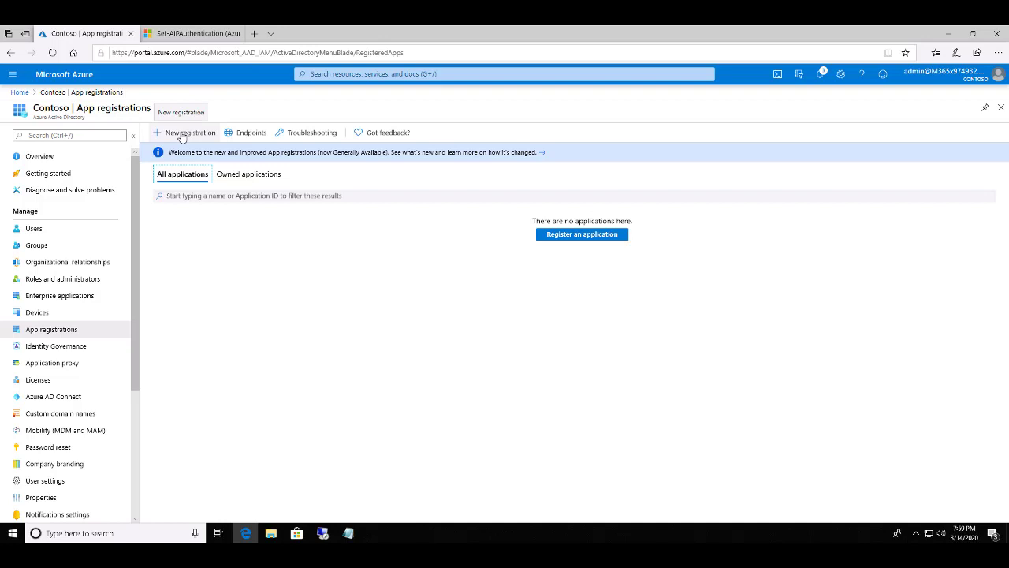
Begin a new registration and name the application AIPOBOv2.
left_click(183, 133)
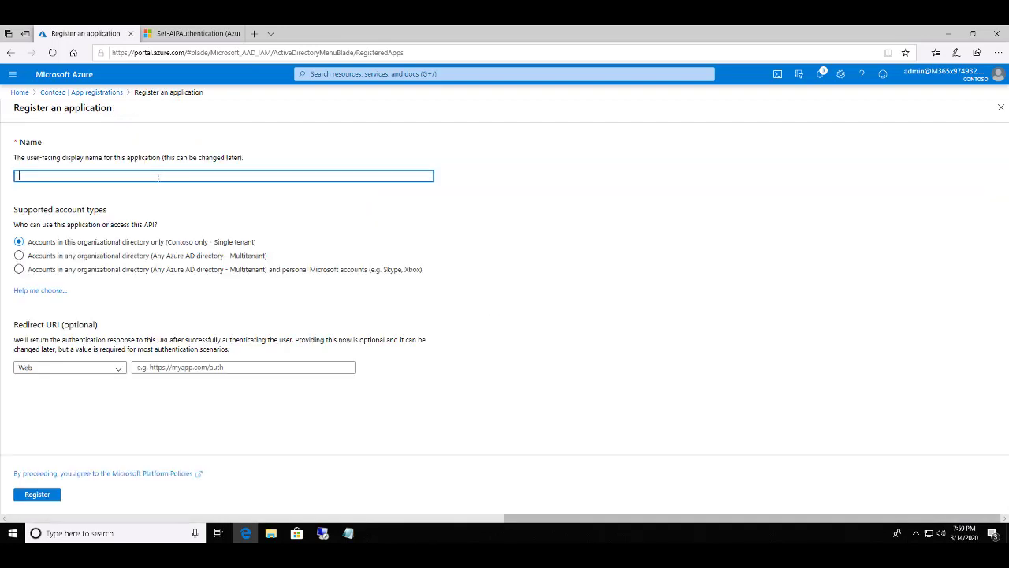
type("AIP")
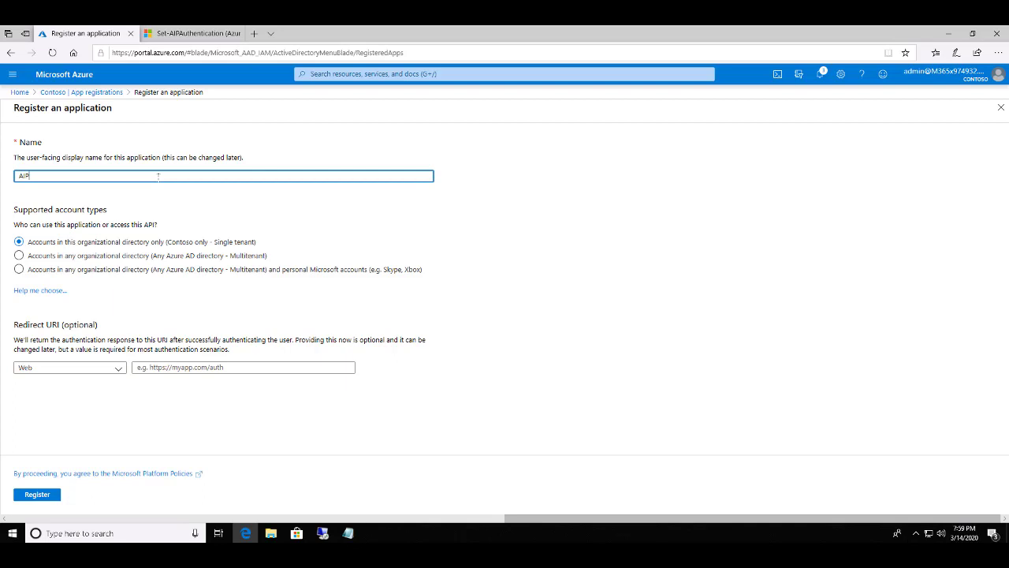
type("OBOv2")
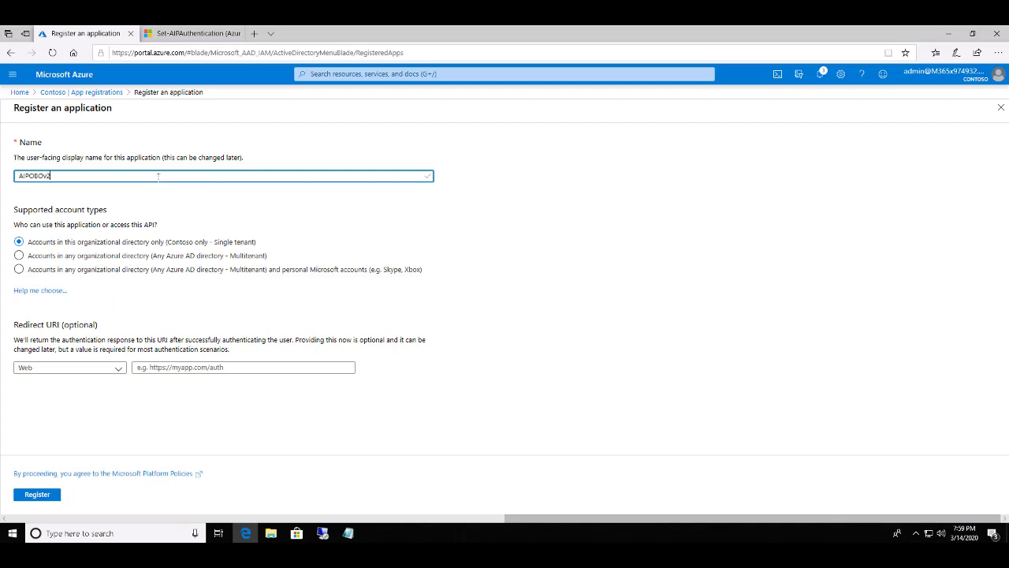
left_click(243, 367)
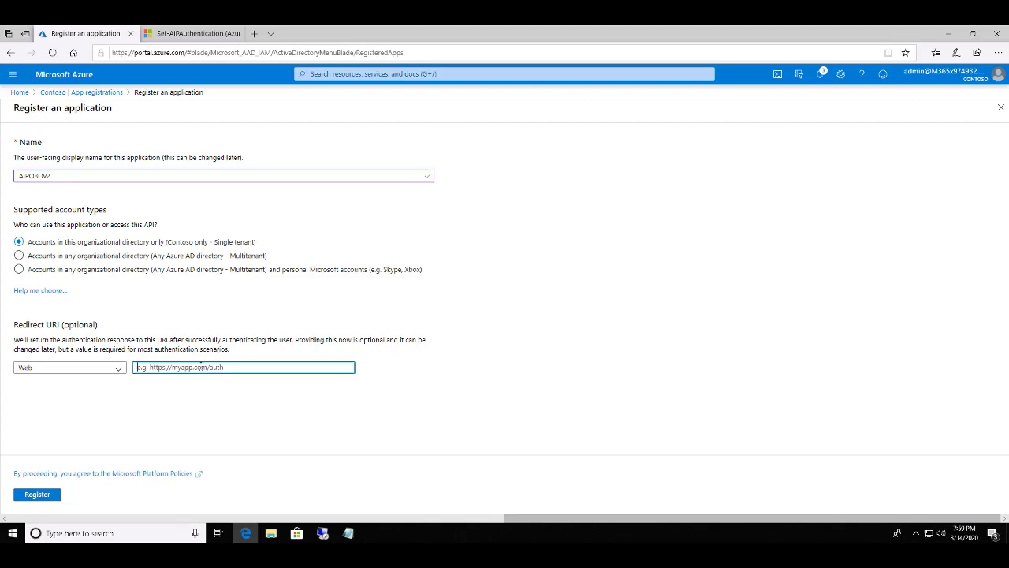
type("h")
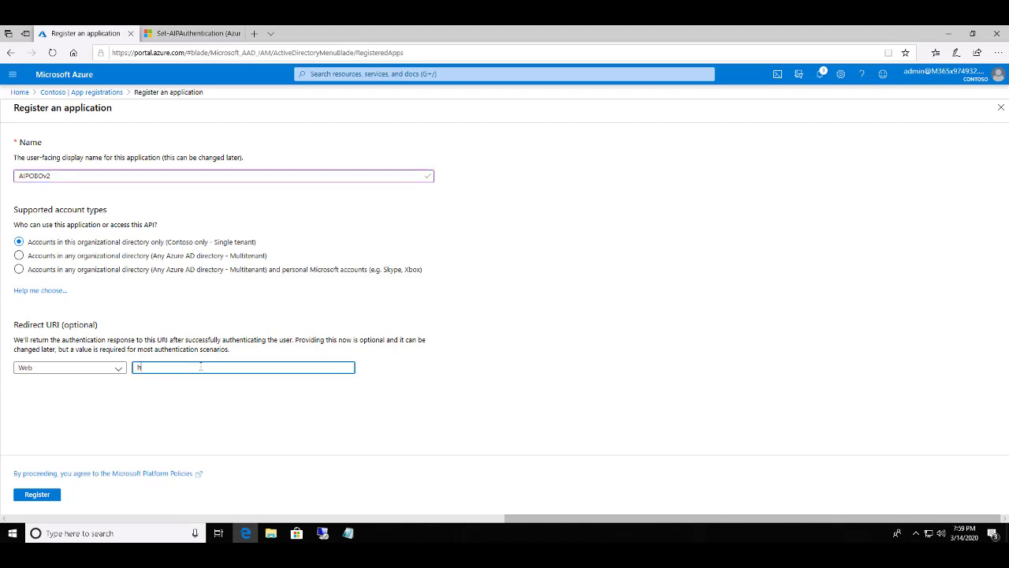
type("https")
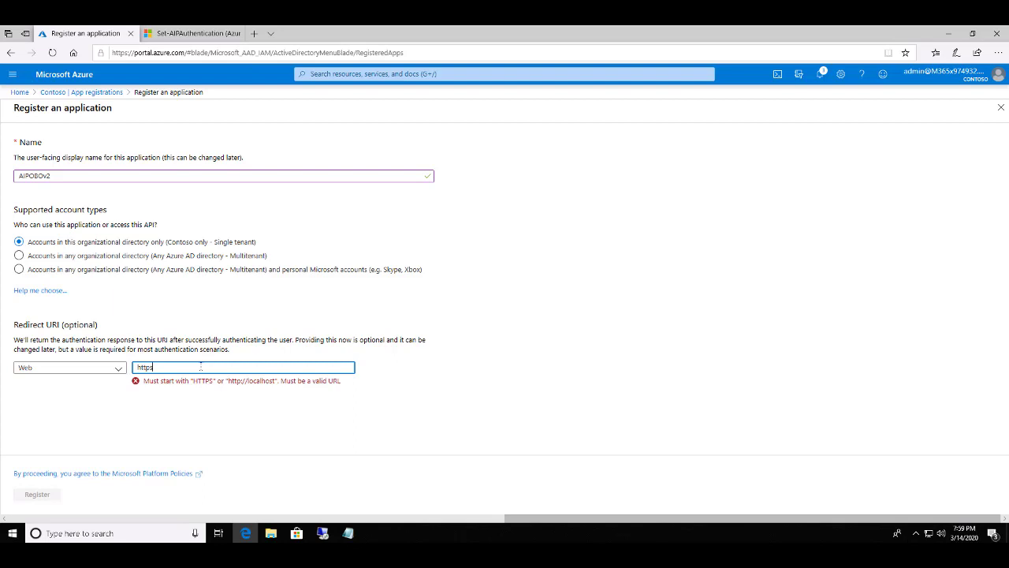
type("://")
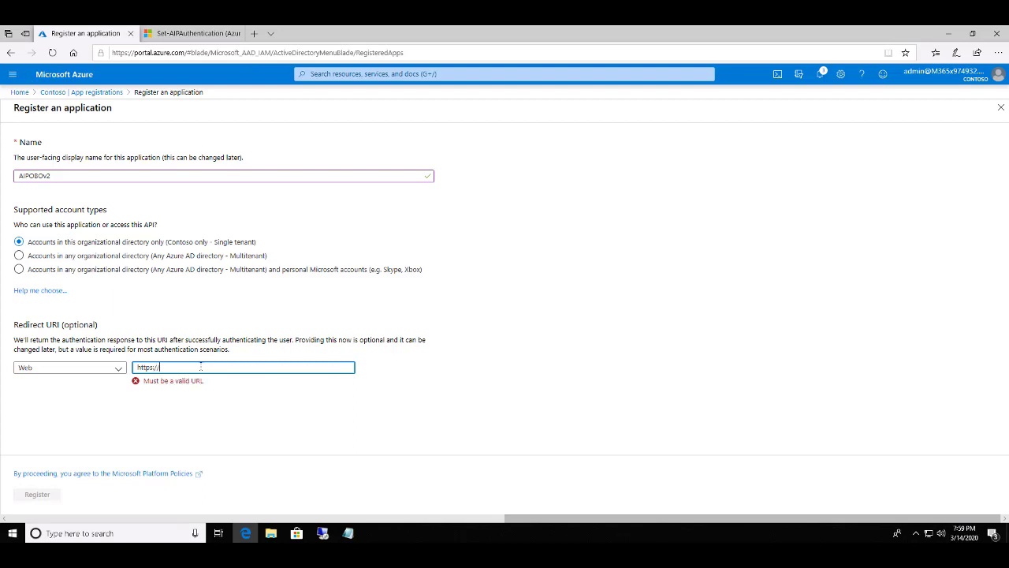
type("localhost")
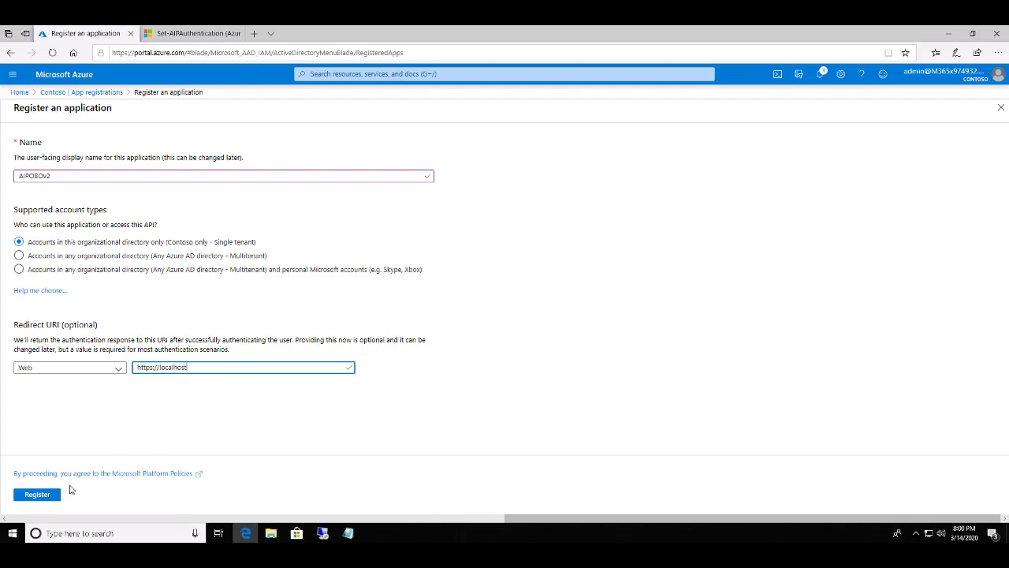
left_click(37, 495)
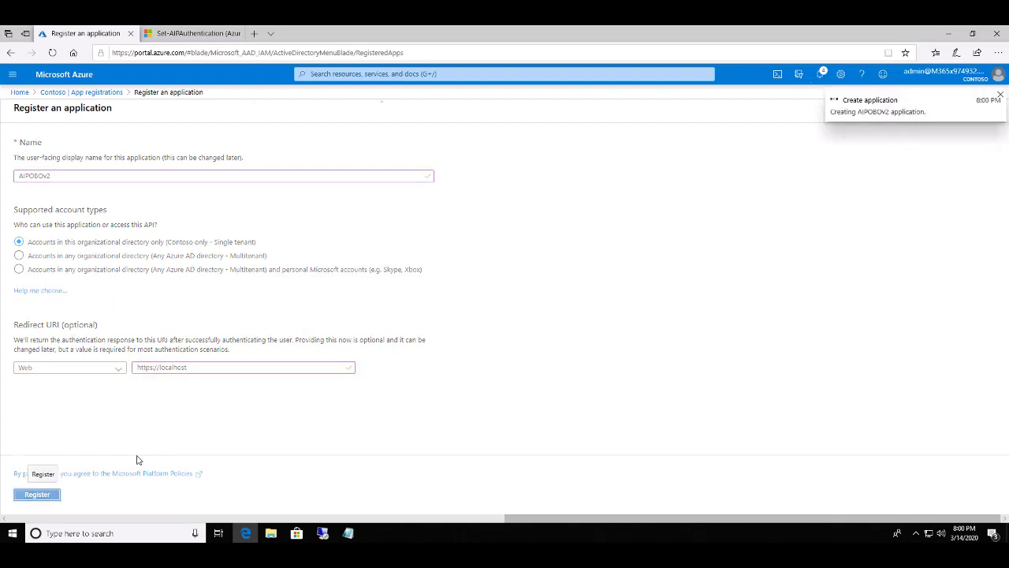
Let registration finish so the AIPOBOv2 Overview shows its application and directory IDs.
left_click(37, 494)
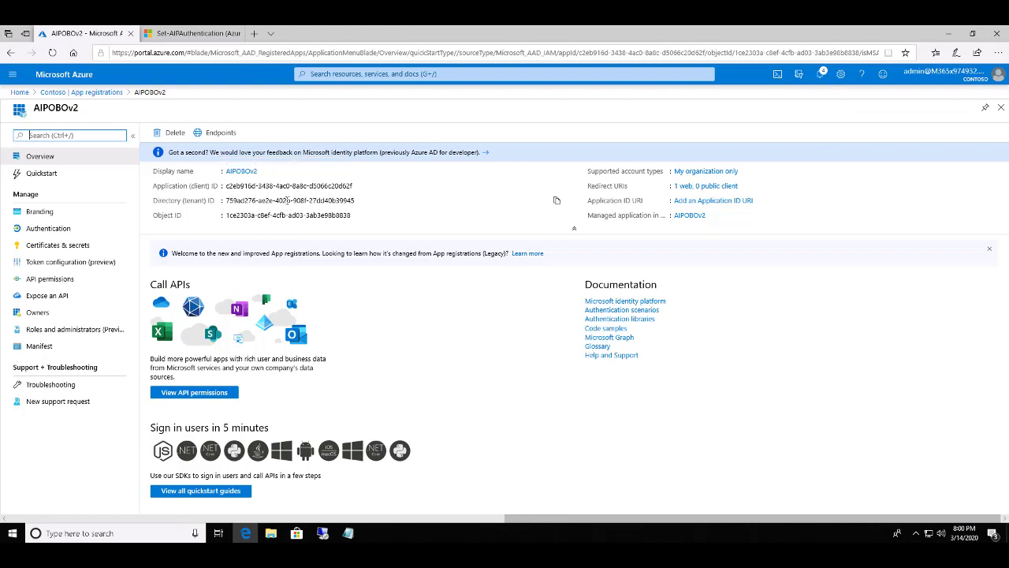
mouse_move(463, 199)
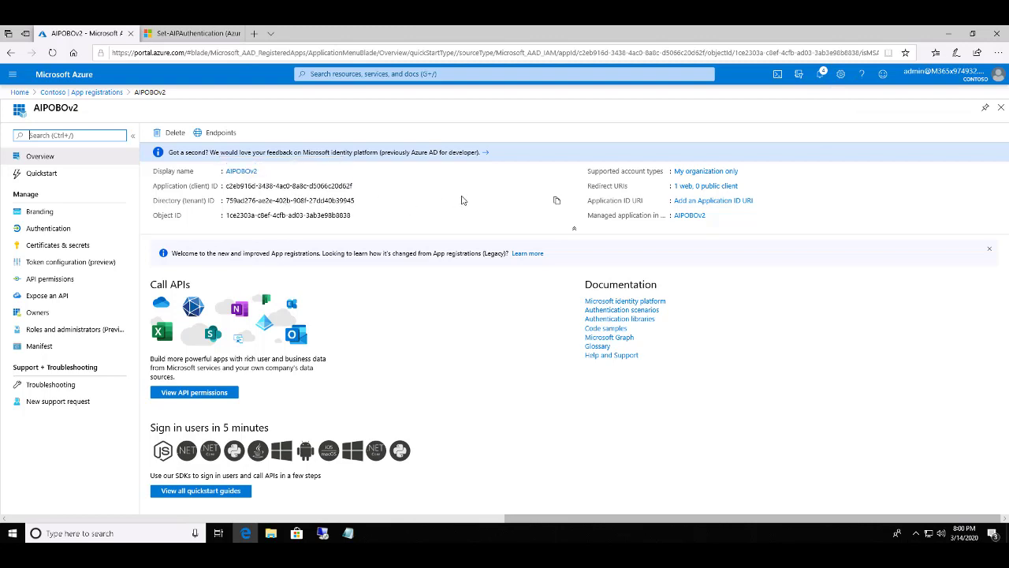
mouse_move(554, 186)
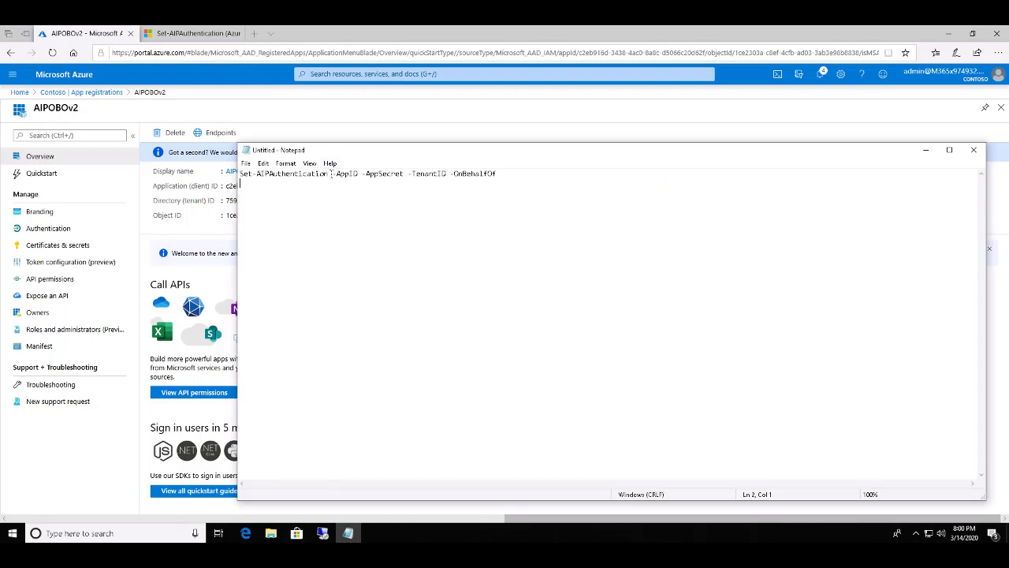
mouse_move(362, 173)
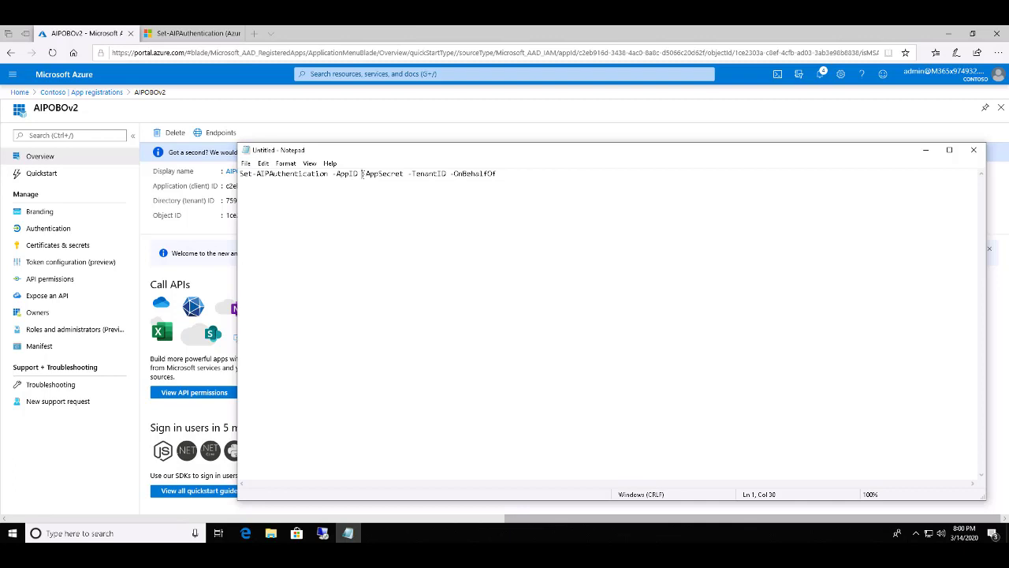
Paste application ID c2eb916d-3438-4ac0-8a8c-d5066c20d62f after -AppId in the Set-AIPAuthentication command.
type("c2eb916d-3438-4ac0-8a8c-d5066c20d62f")
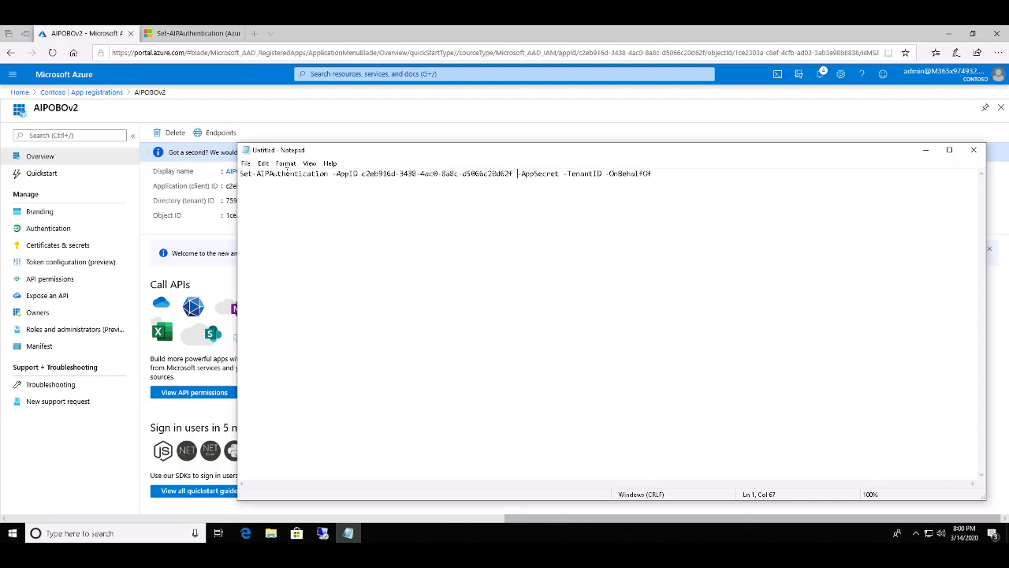
mouse_move(268, 131)
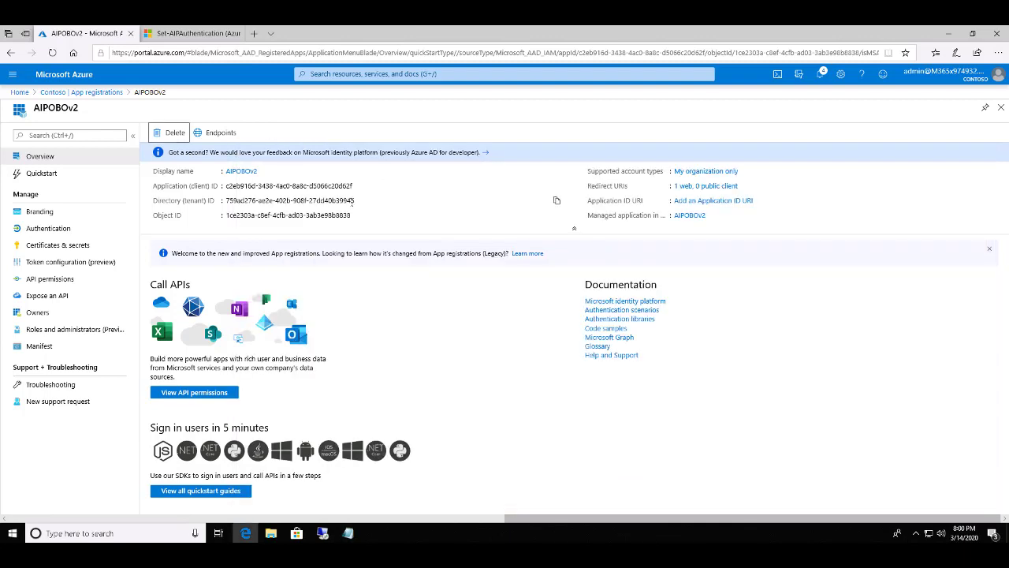
mouse_move(553, 203)
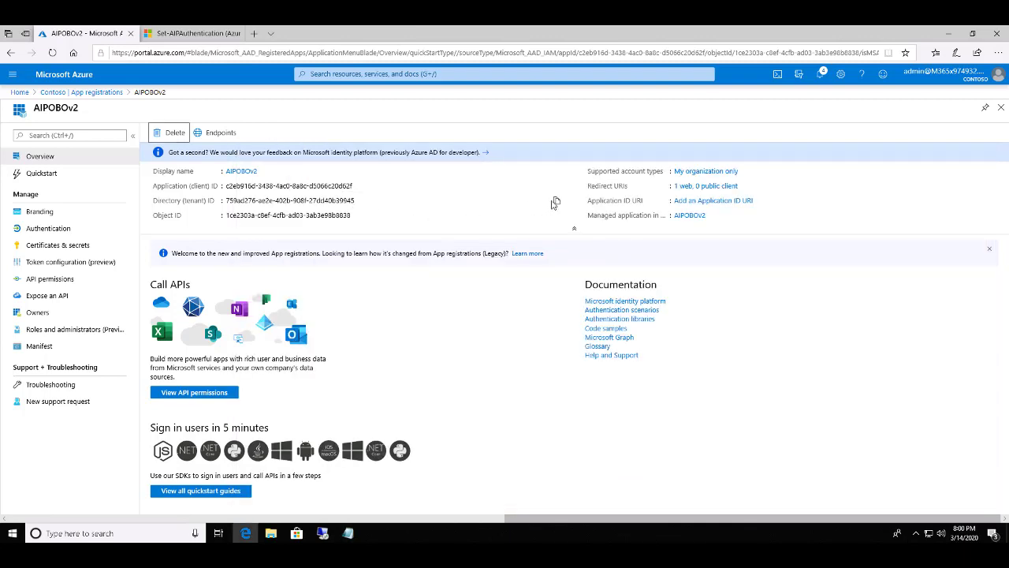
mouse_move(555, 204)
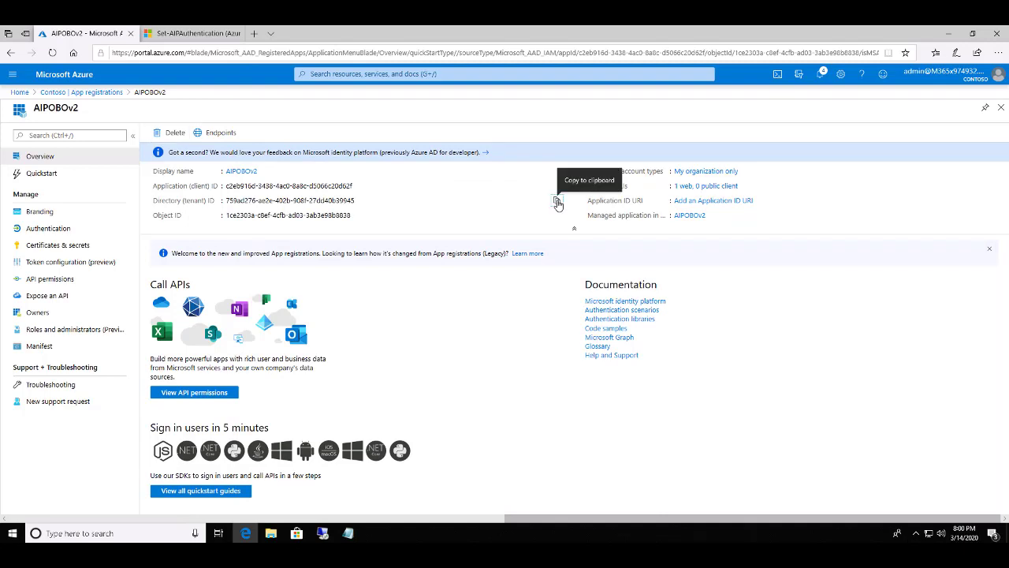
left_click(559, 198)
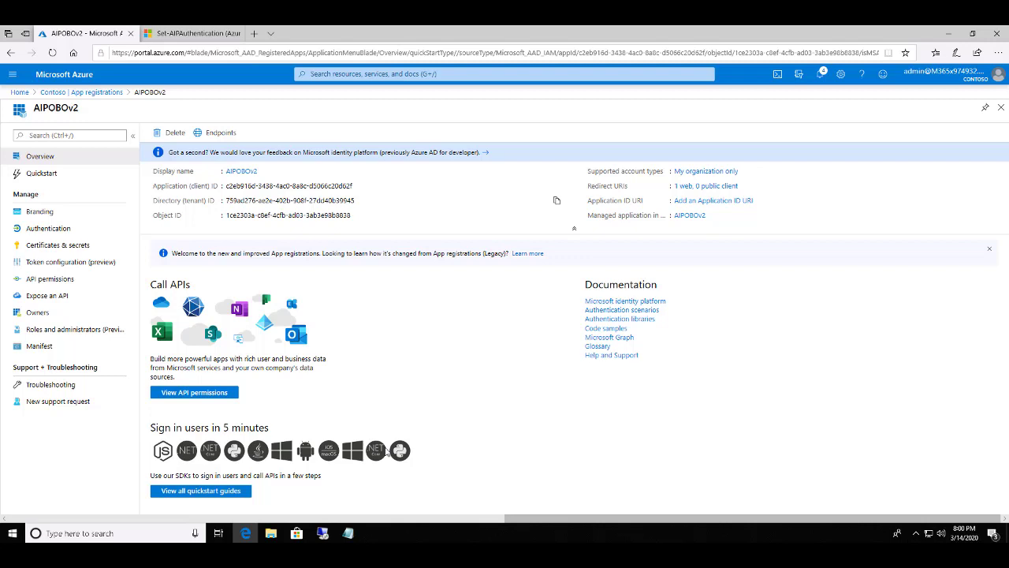
left_click(347, 533)
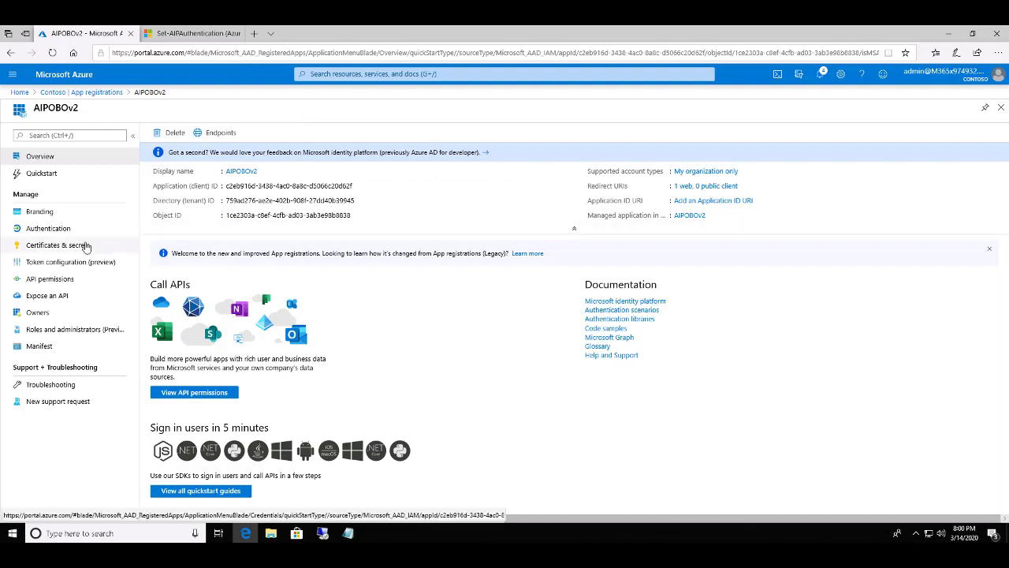
Add a client secret described 'Secret' with 'In 1 year' expiry under Certificates & secrets.
left_click(57, 246)
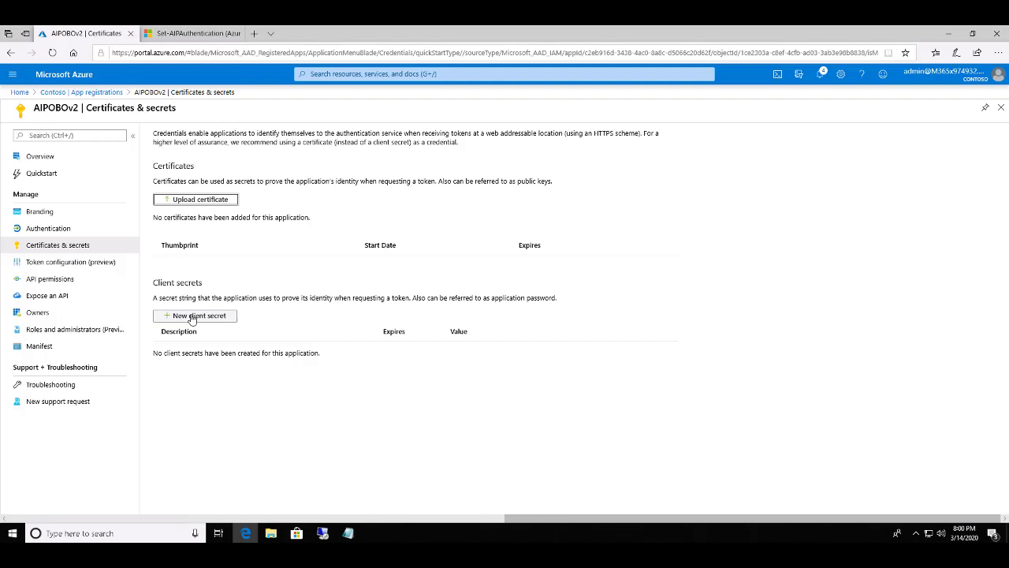
left_click(196, 315)
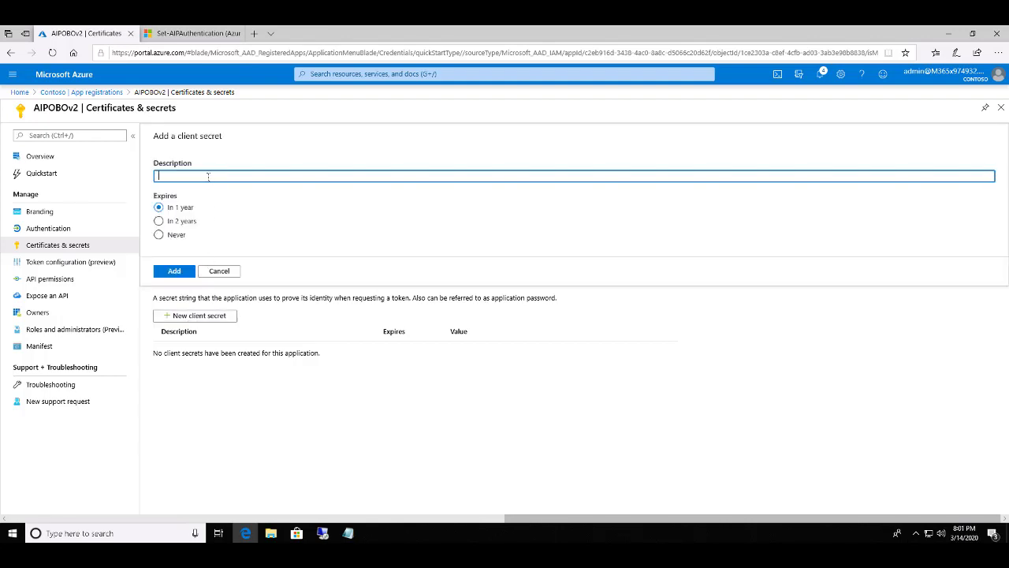
type("Secret")
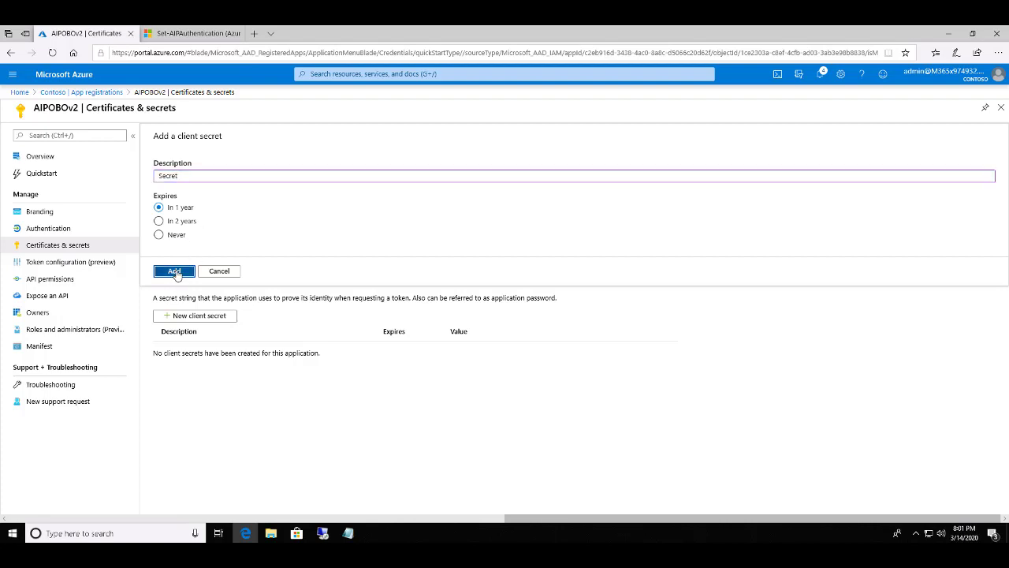
left_click(174, 271)
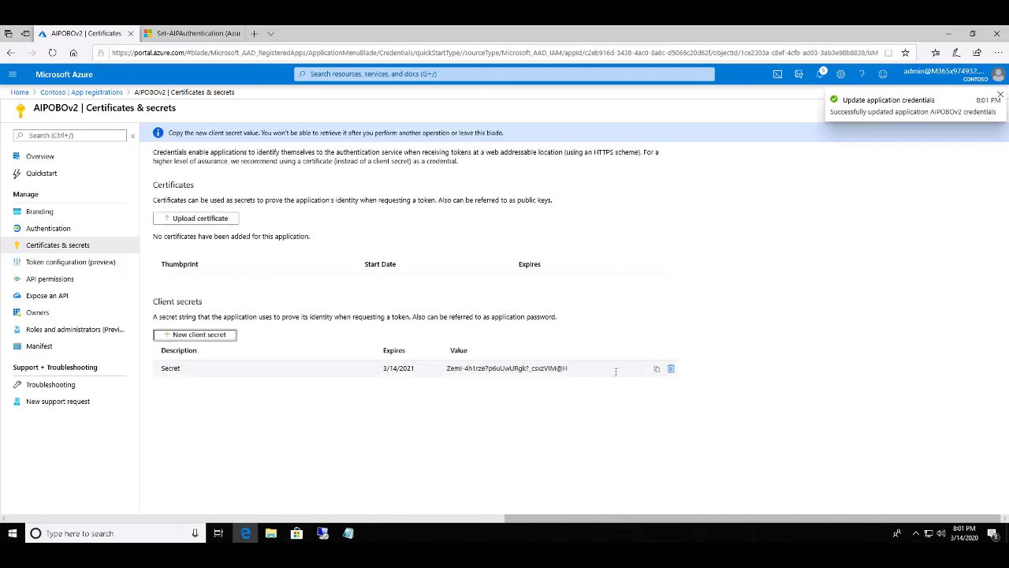
mouse_move(655, 370)
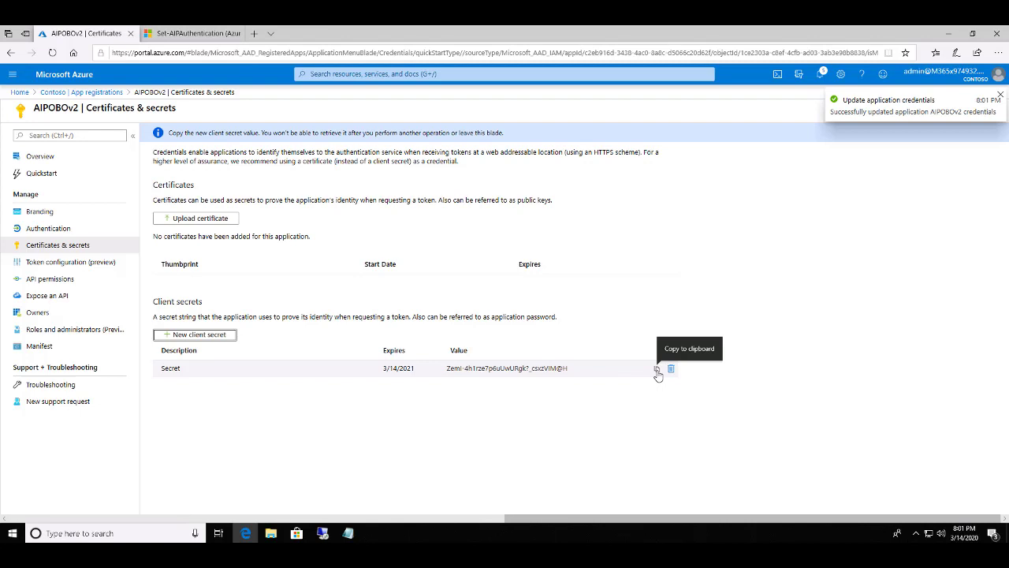
Copy the new Secret's value to the clipboard for the -AppSecret parameter.
left_click(656, 369)
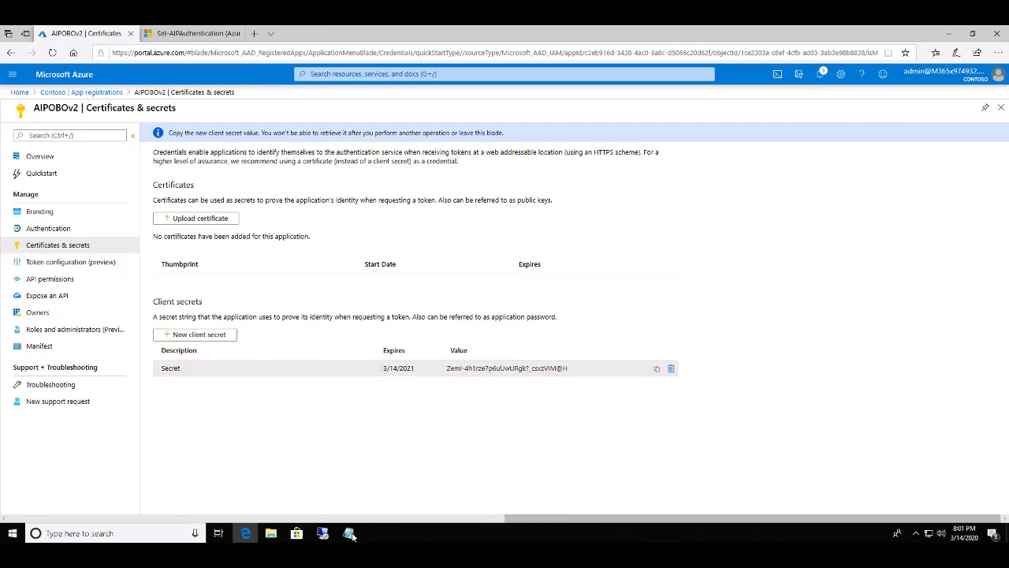
left_click(350, 533)
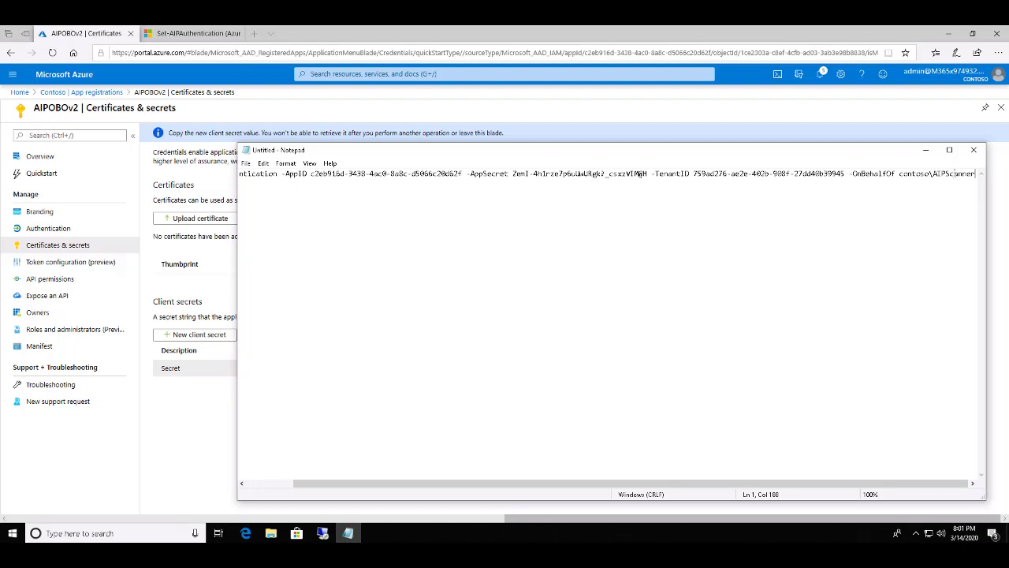
mouse_move(418, 243)
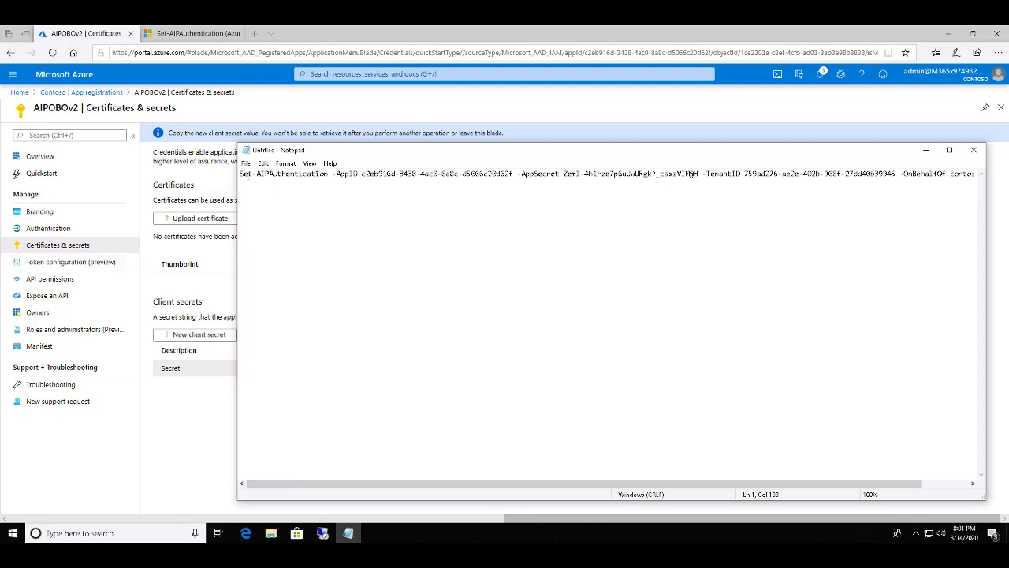
mouse_move(204, 182)
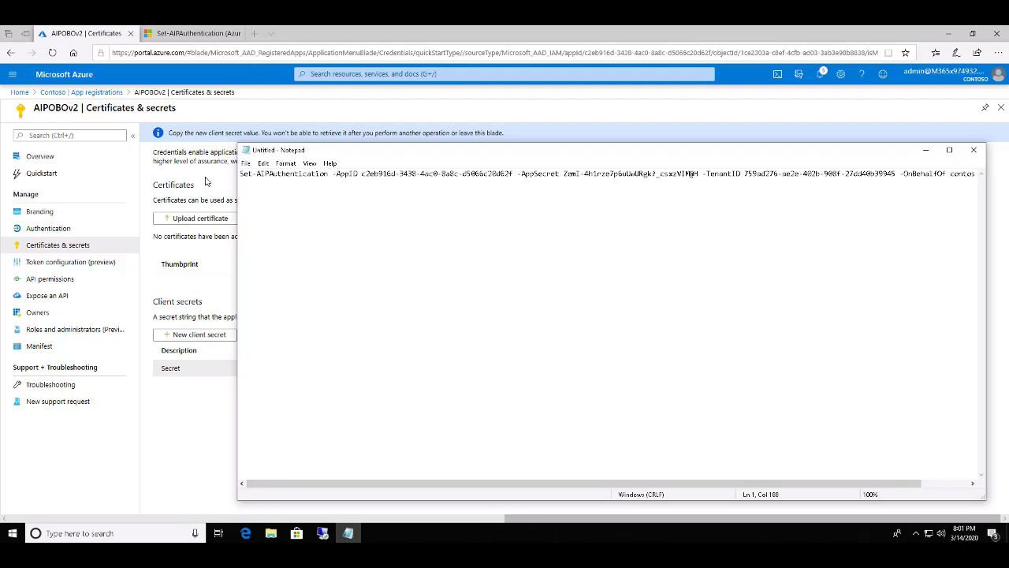
Return to AIPOBOv2, show its API permissions (only Microsoft Graph User.Read) and begin adding one.
left_click(990, 150)
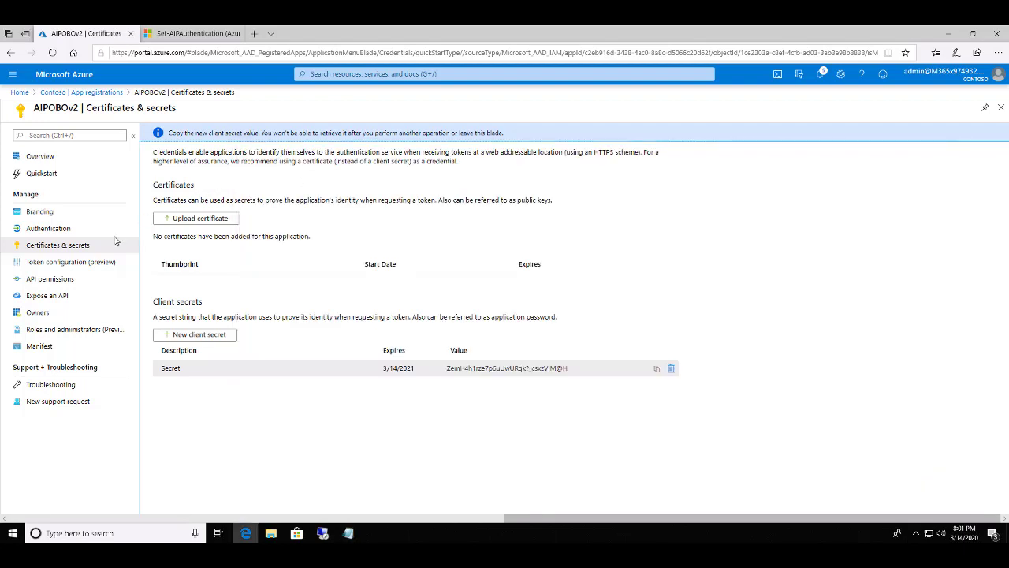
mouse_move(71, 280)
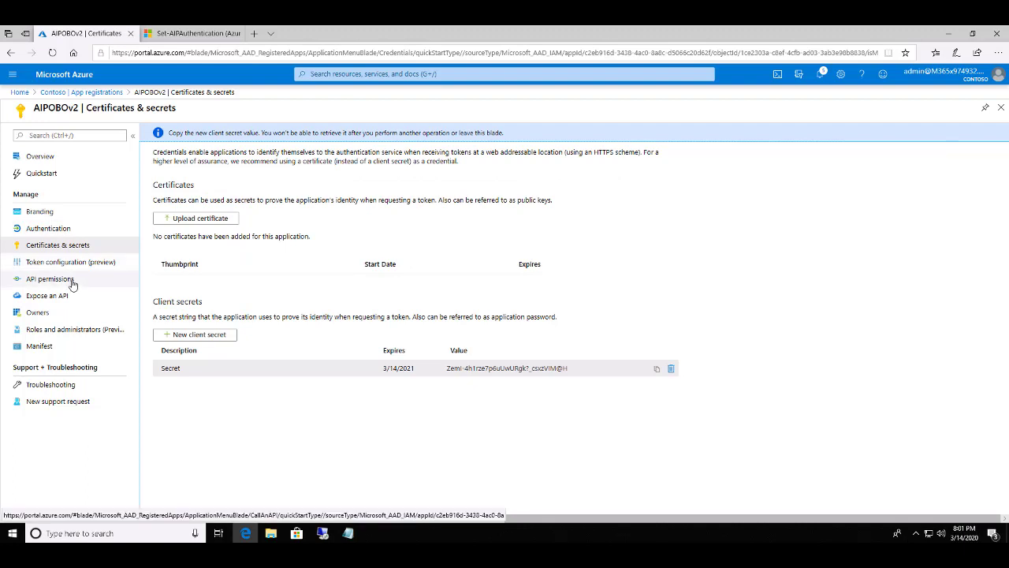
left_click(51, 277)
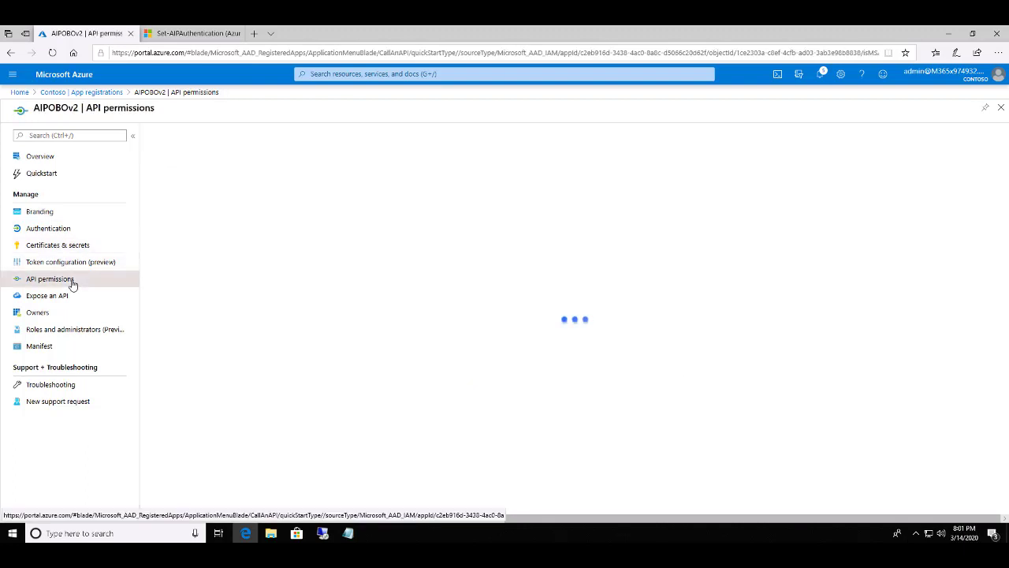
left_click(51, 277)
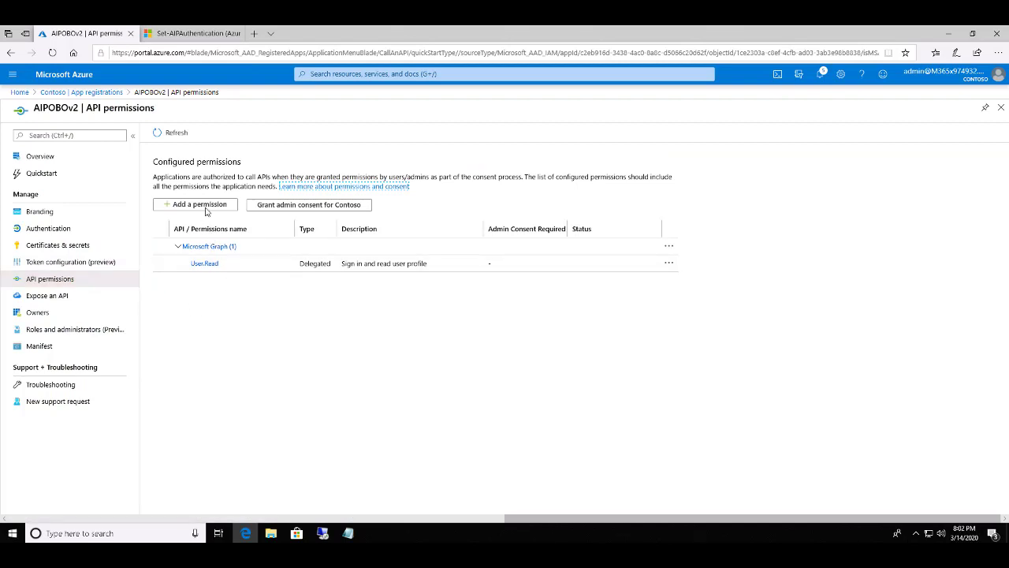
mouse_move(207, 207)
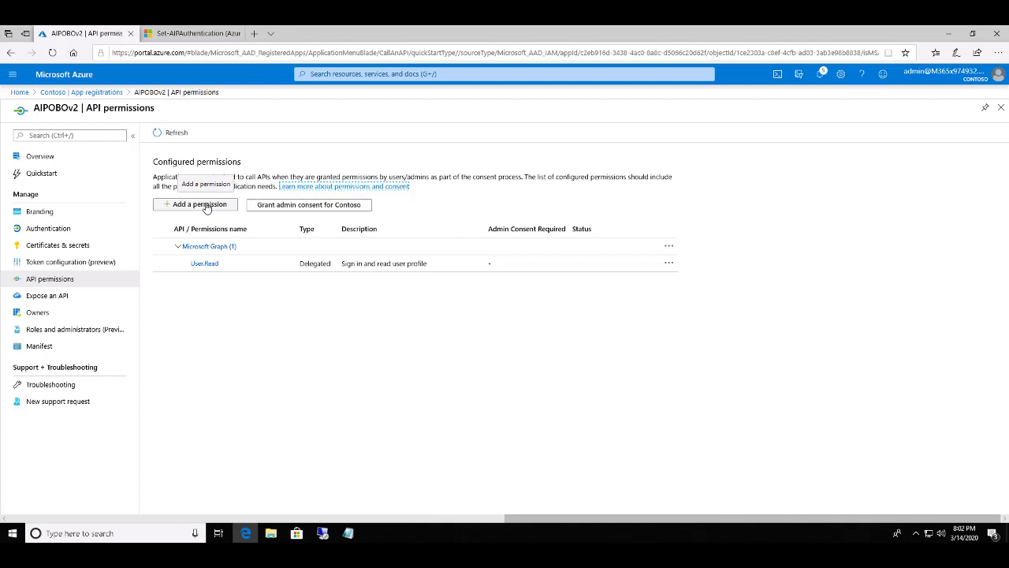
left_click(199, 205)
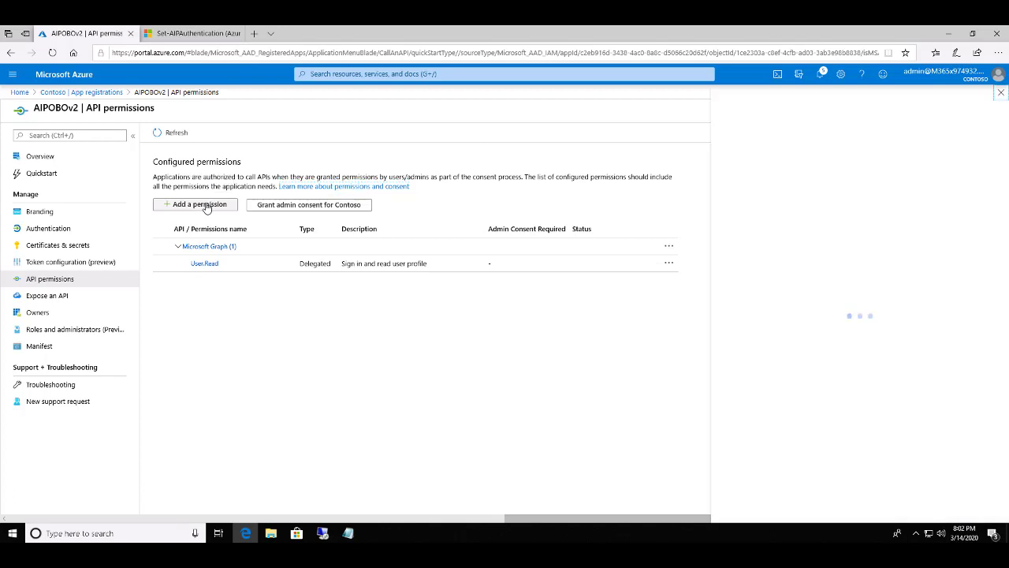
Among APIs my organization uses, search Microsoft and pick Microsoft Rights Management Services.
left_click(198, 205)
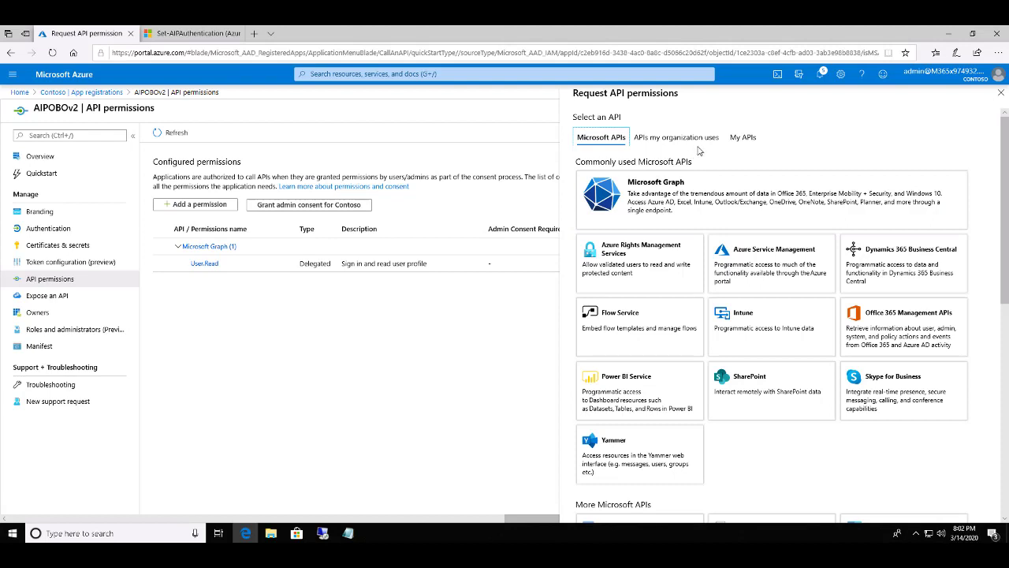
mouse_move(691, 139)
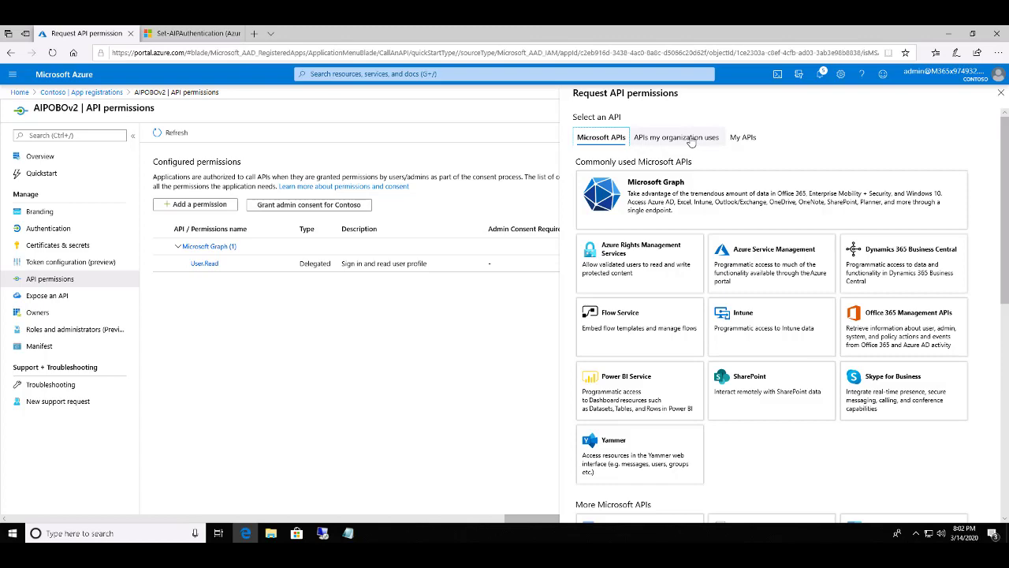
left_click(678, 136)
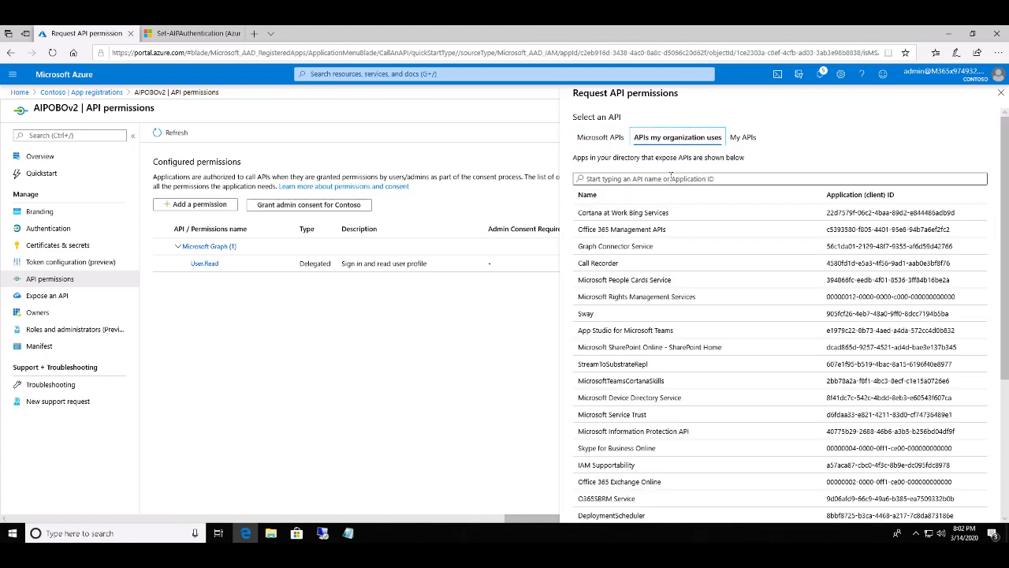
type("Ri")
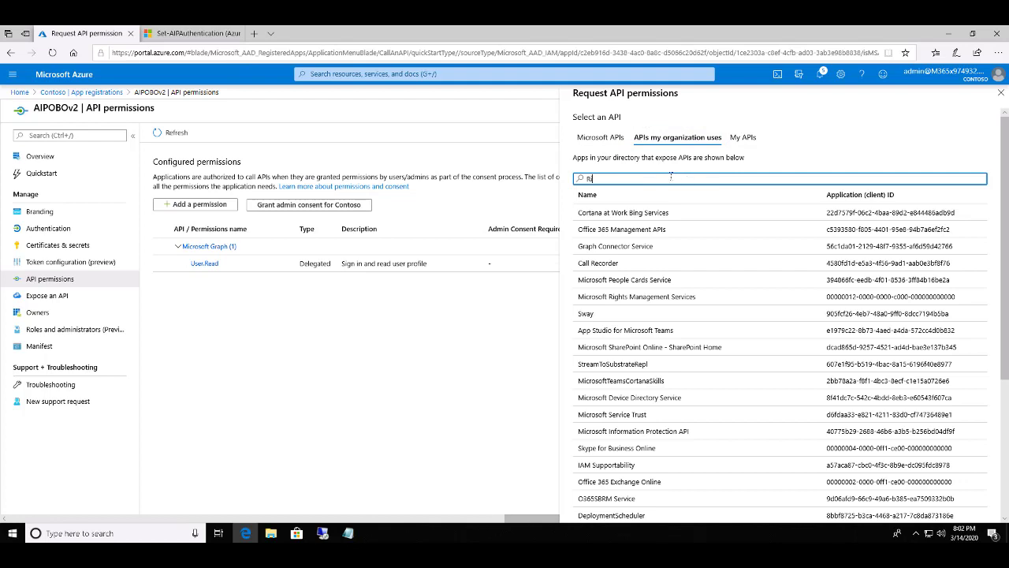
type("ights")
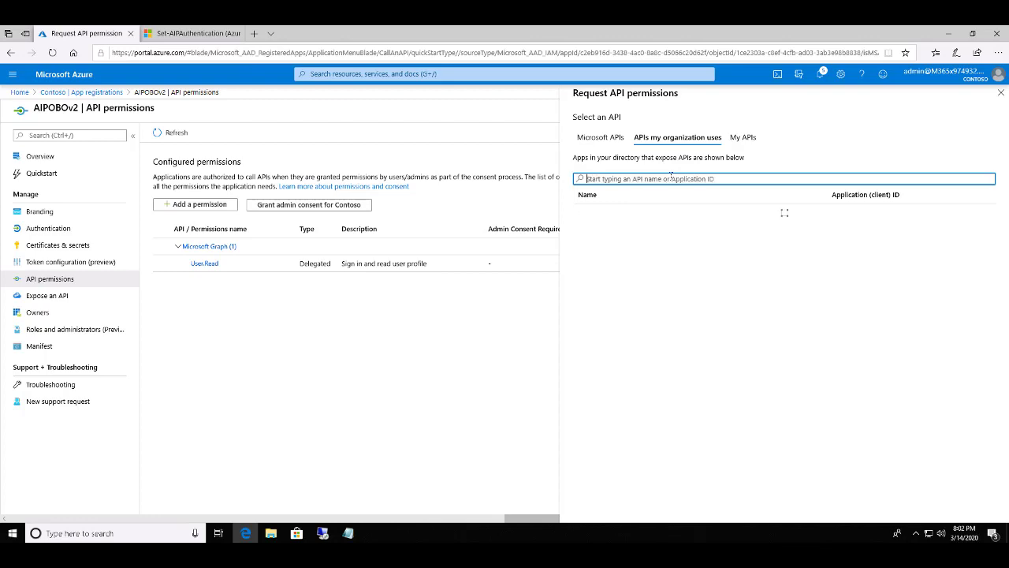
type("Microsoft")
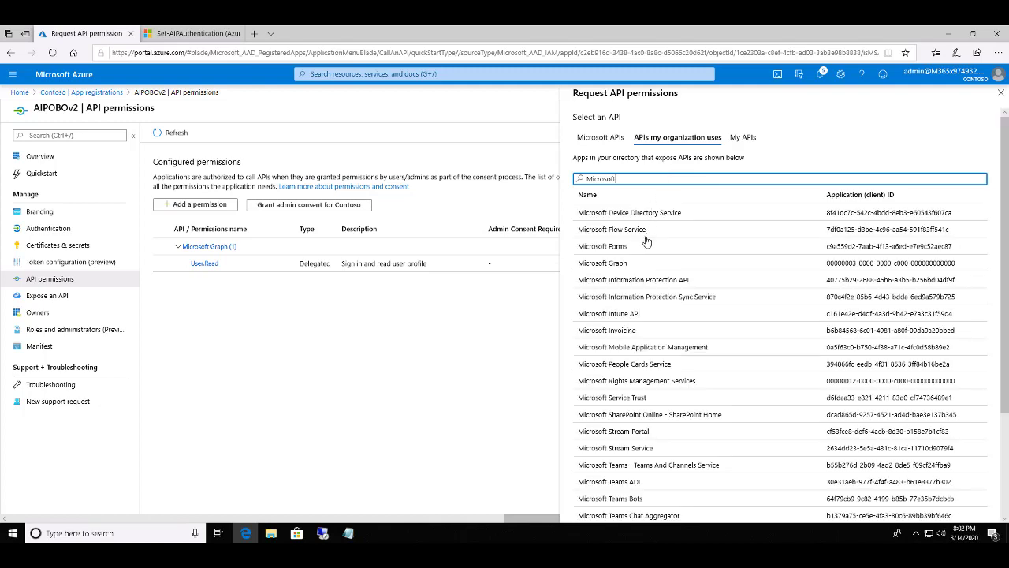
mouse_move(631, 385)
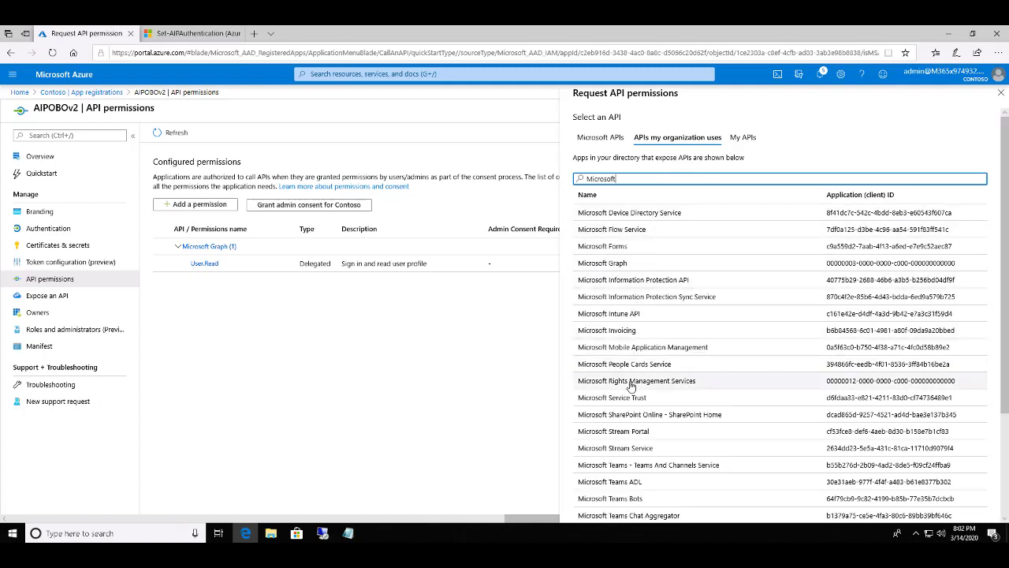
left_click(640, 380)
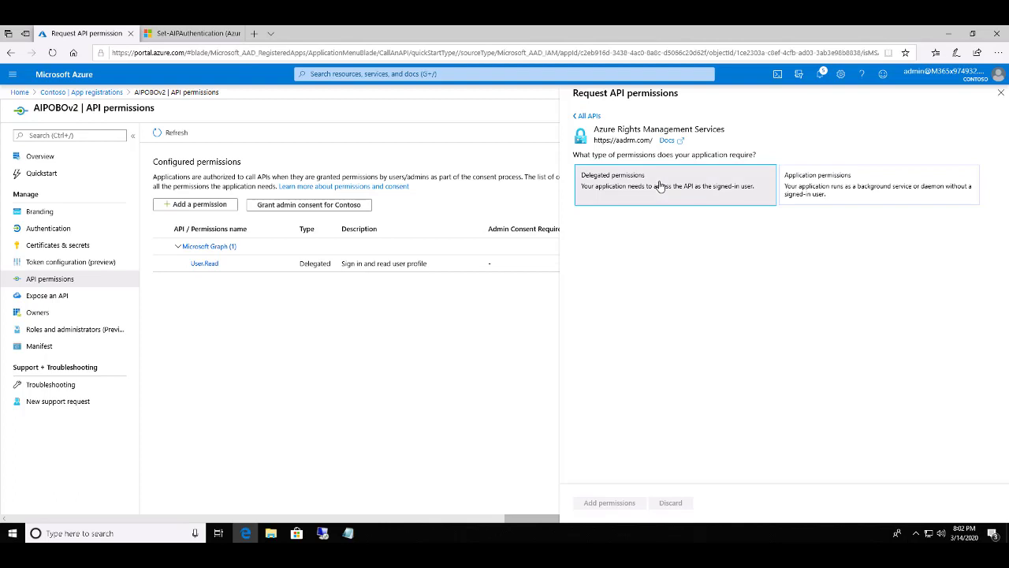
Under Application permissions, add Content.DelegatedWriter, Content.SuperUser and Content.Writer to AIPOBOv2.
left_click(675, 185)
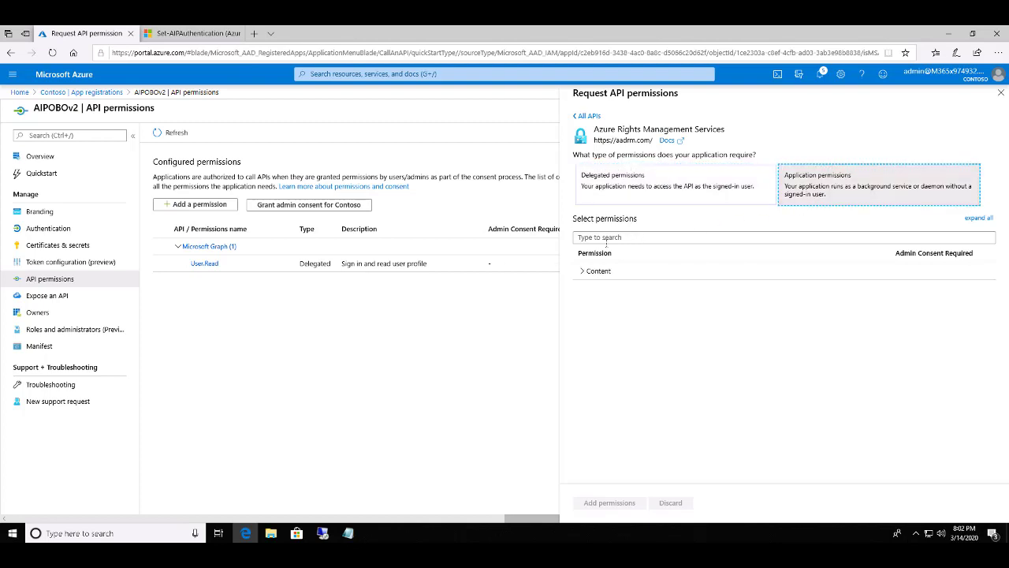
left_click(582, 271)
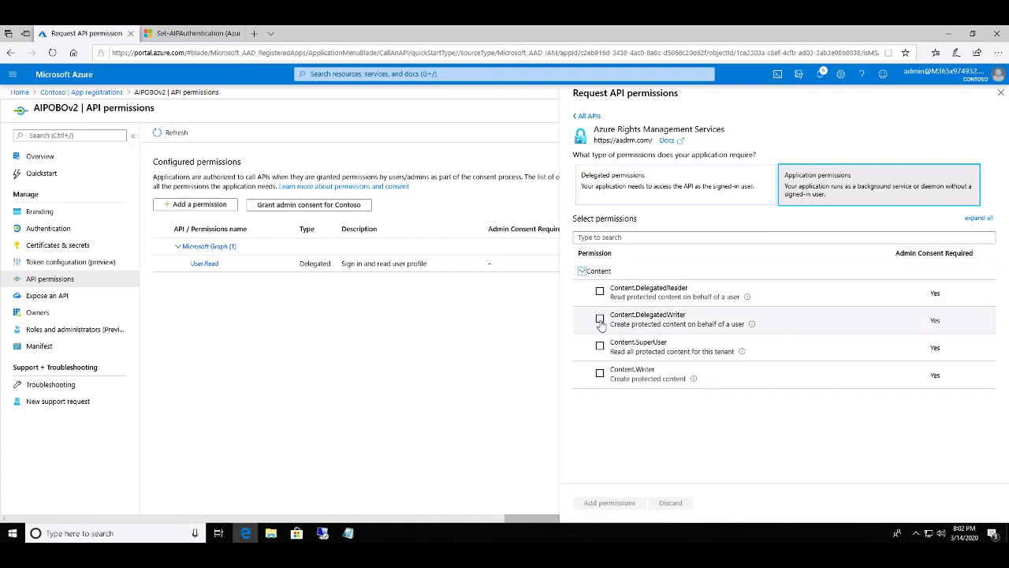
left_click(599, 319)
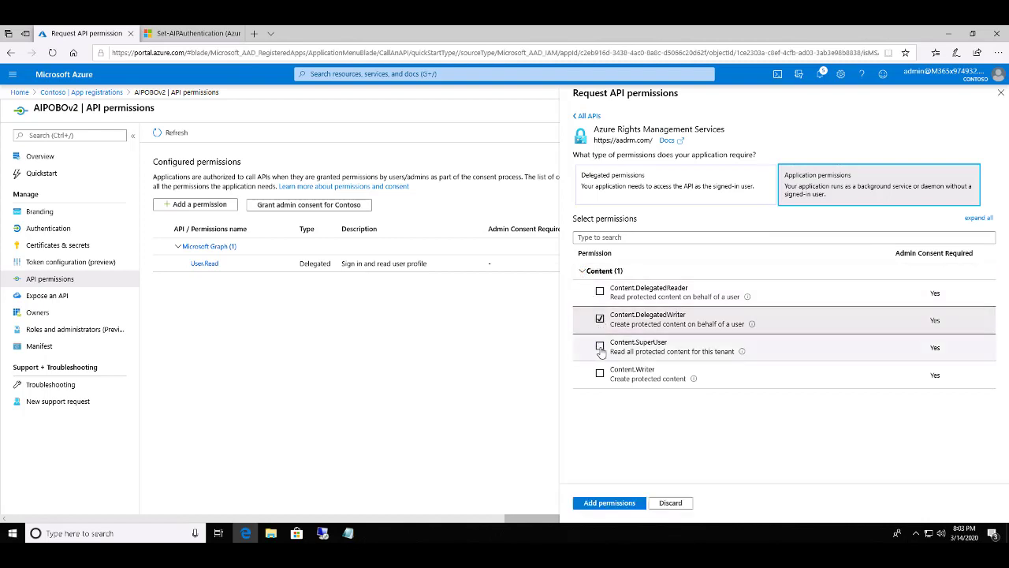
left_click(599, 348)
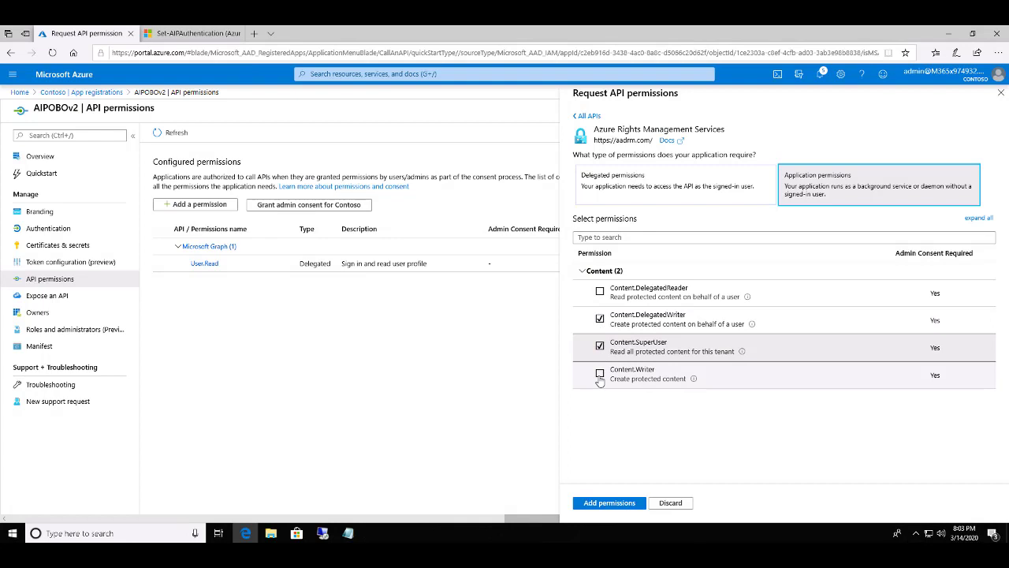
left_click(599, 372)
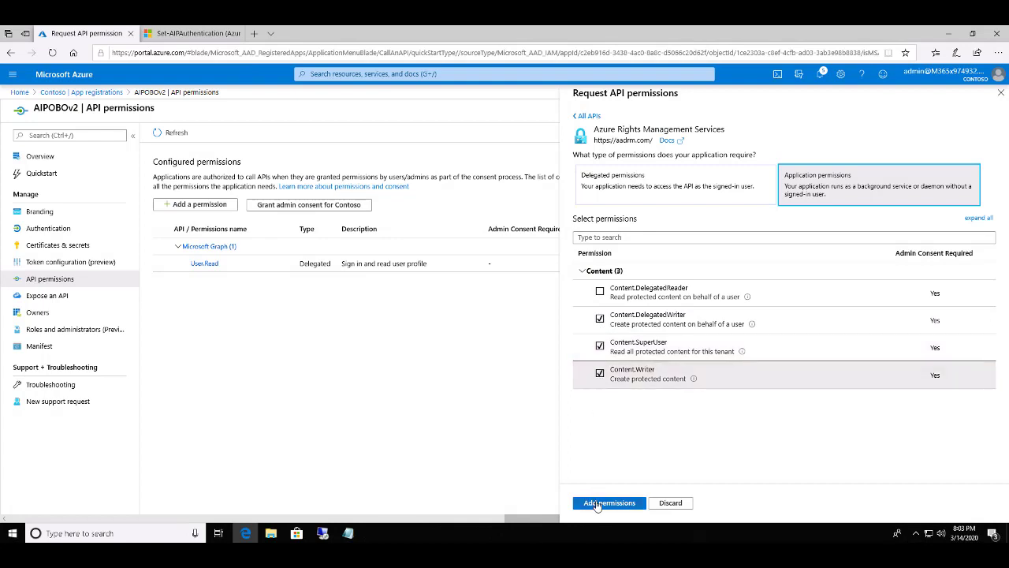
left_click(609, 503)
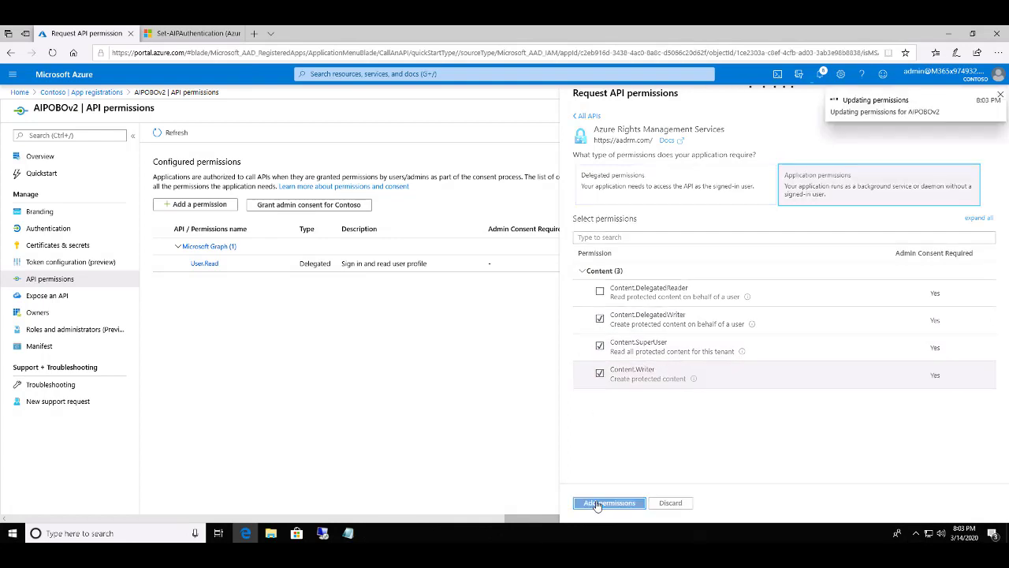
left_click(608, 503)
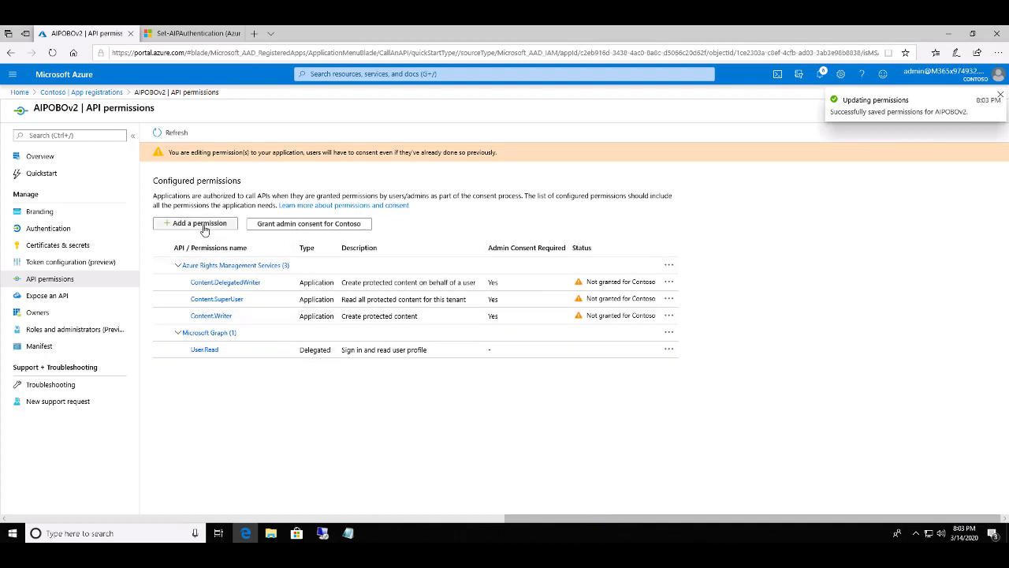
Add another permission, searching organization APIs for 'Micro' and picking Microsoft Information Protection Sync Service.
left_click(199, 224)
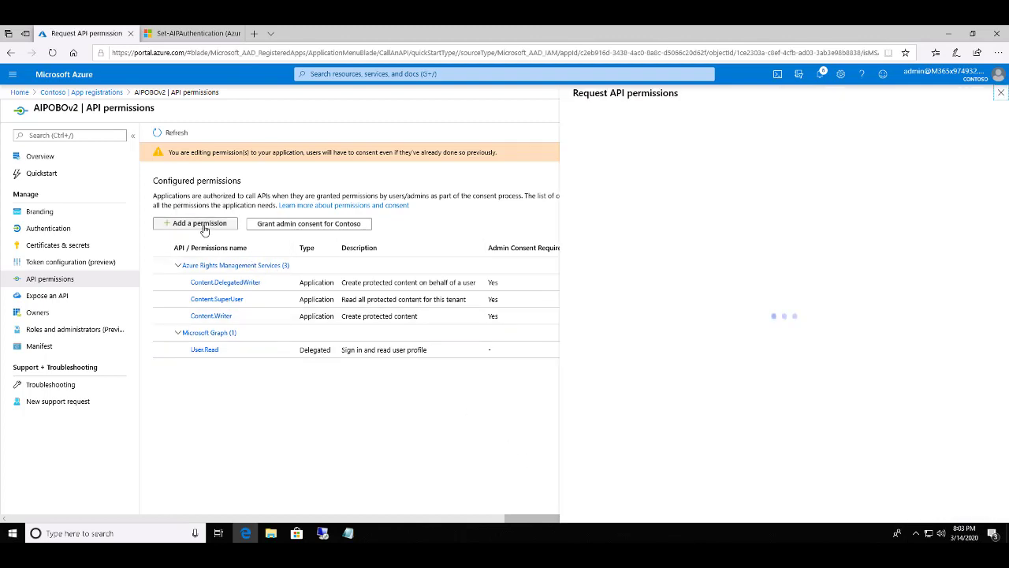
left_click(198, 224)
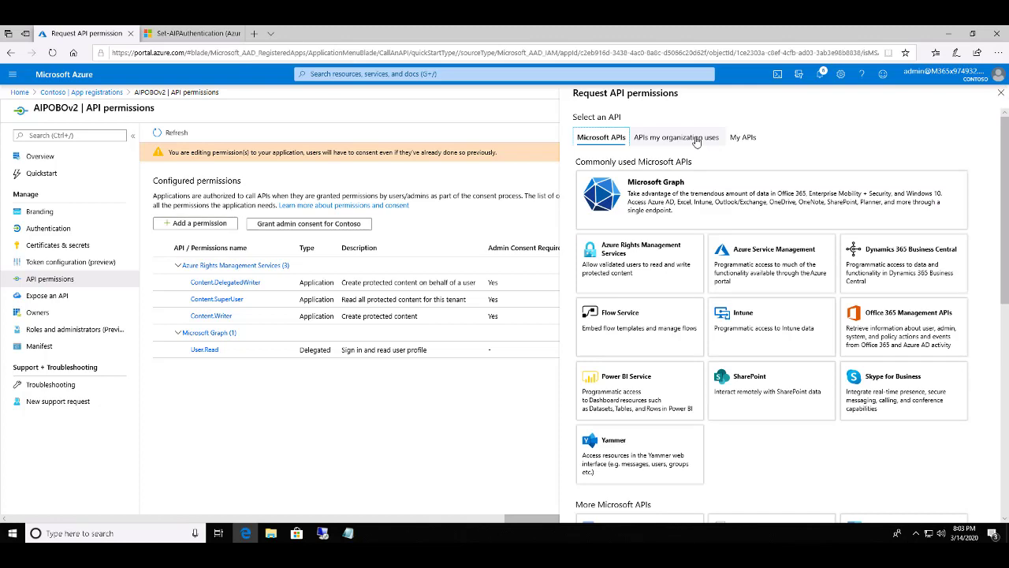
left_click(678, 137)
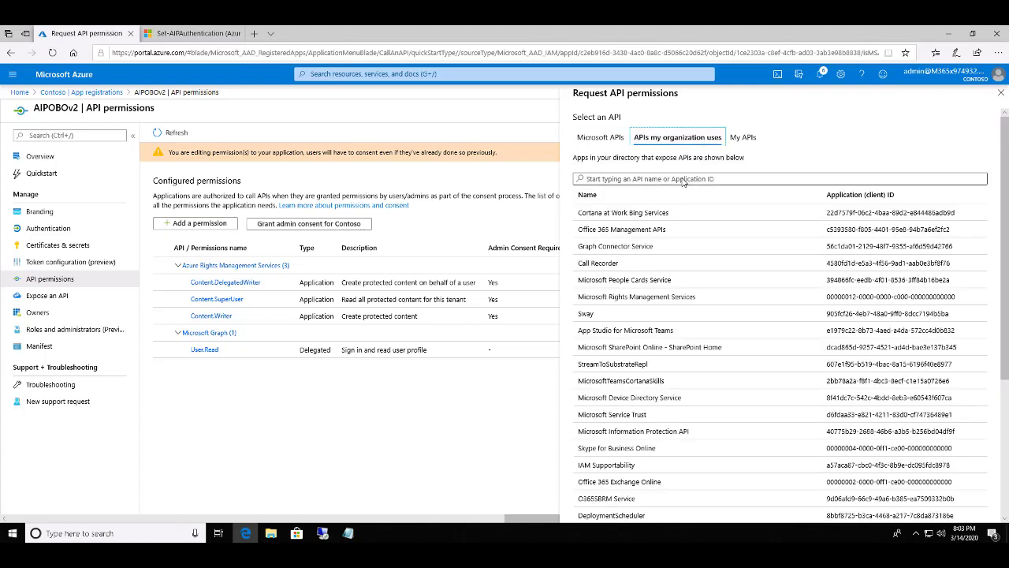
left_click(775, 178)
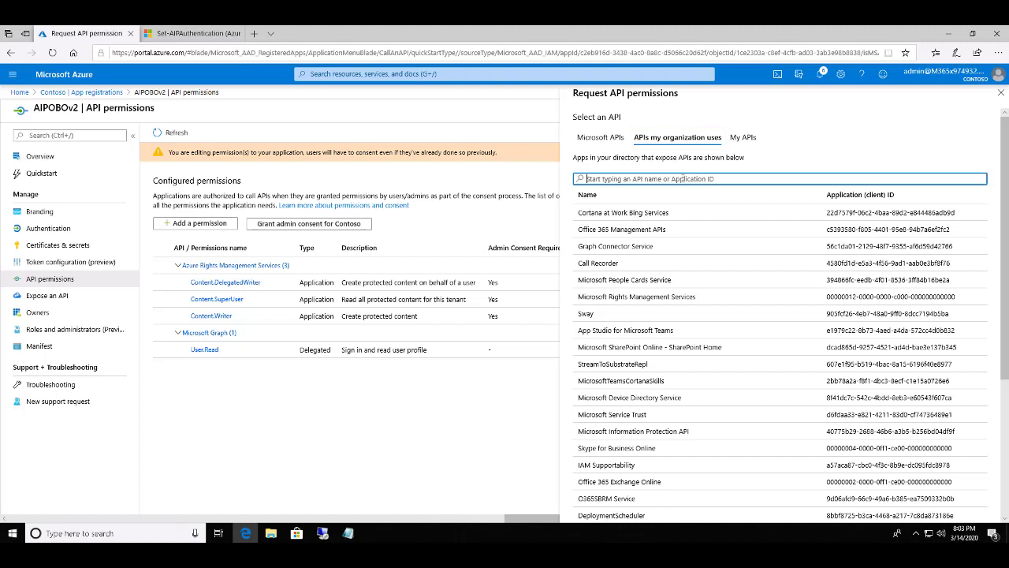
type("Microsoft")
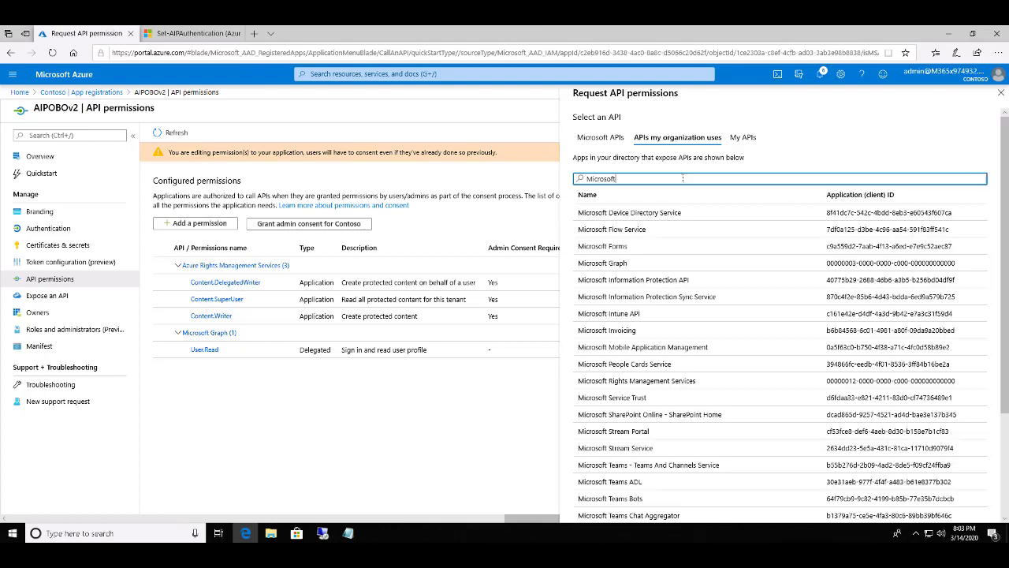
mouse_move(664, 301)
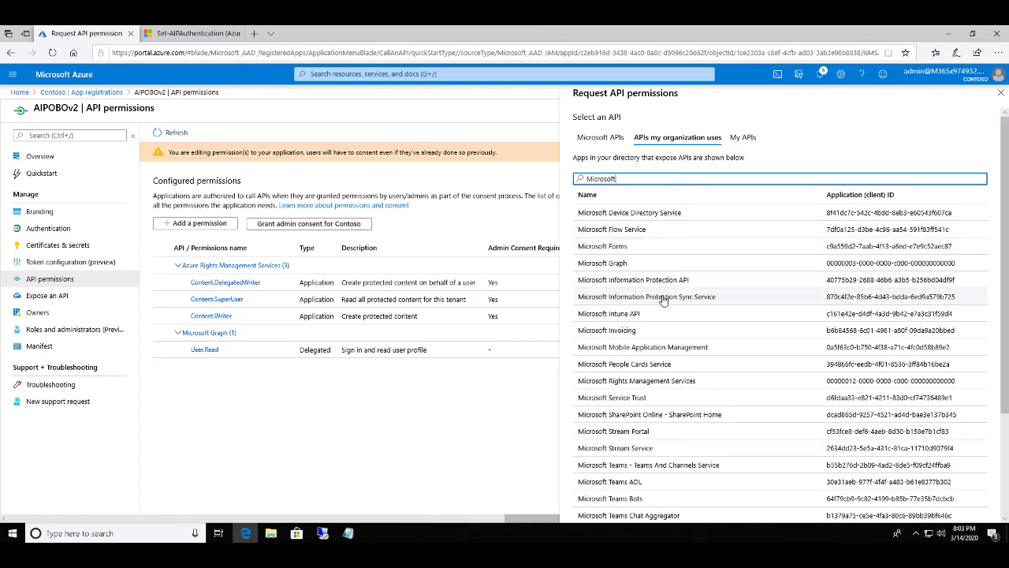
left_click(649, 297)
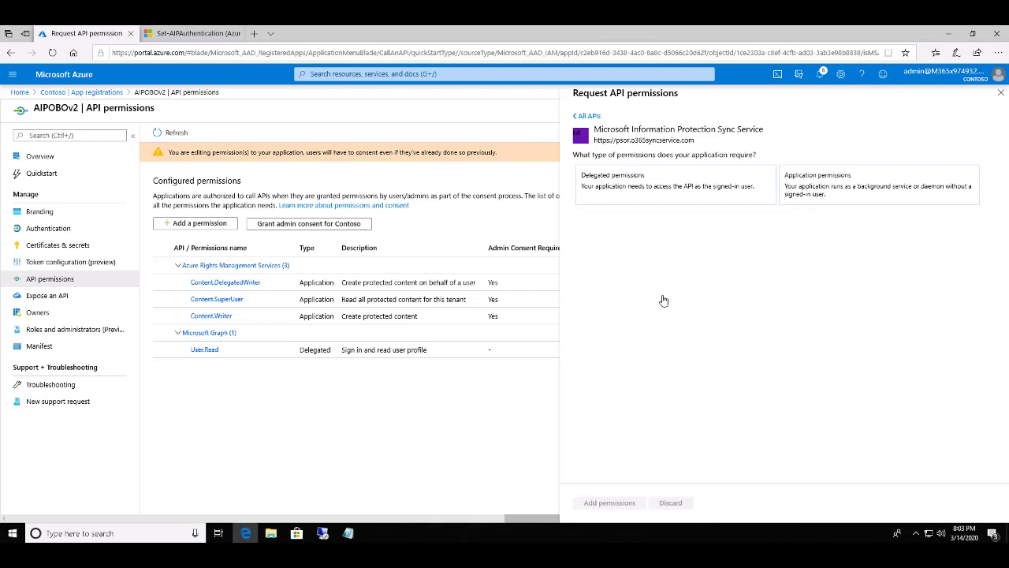
Add the UnifiedPolicy.Tenant.Read application permission to AIPOBOv2 from the MIP Sync Service.
left_click(878, 184)
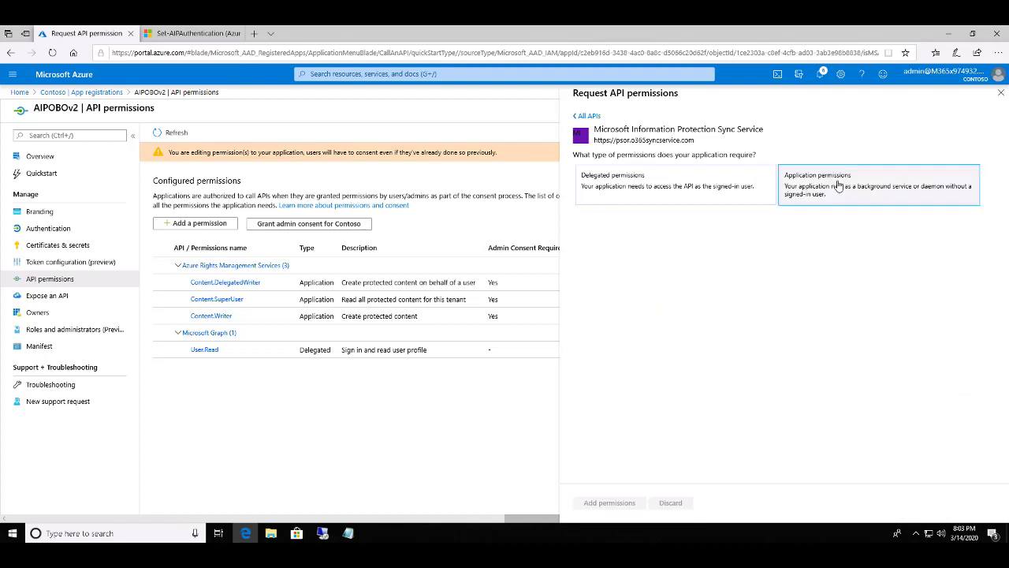
left_click(878, 184)
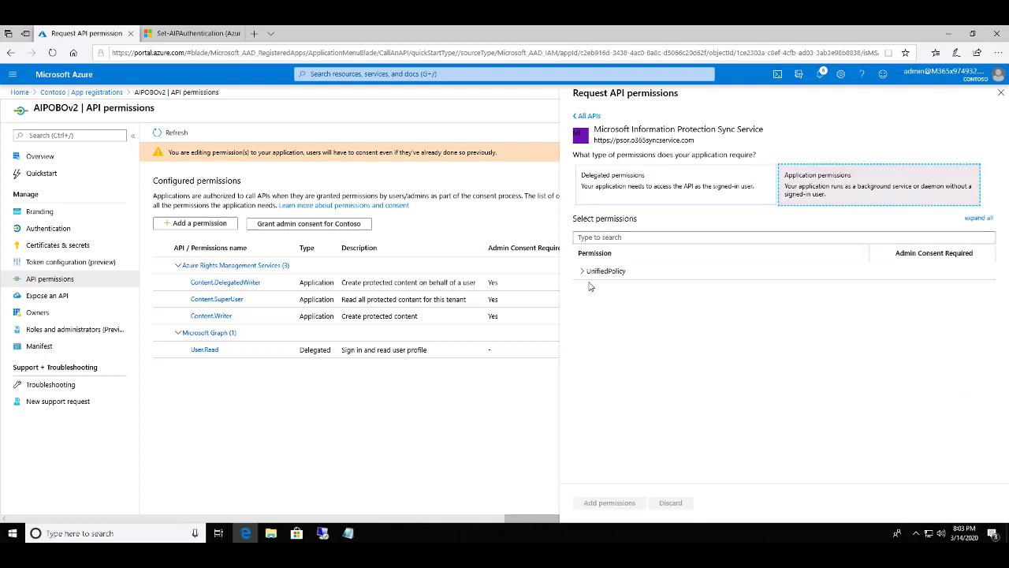
left_click(581, 271)
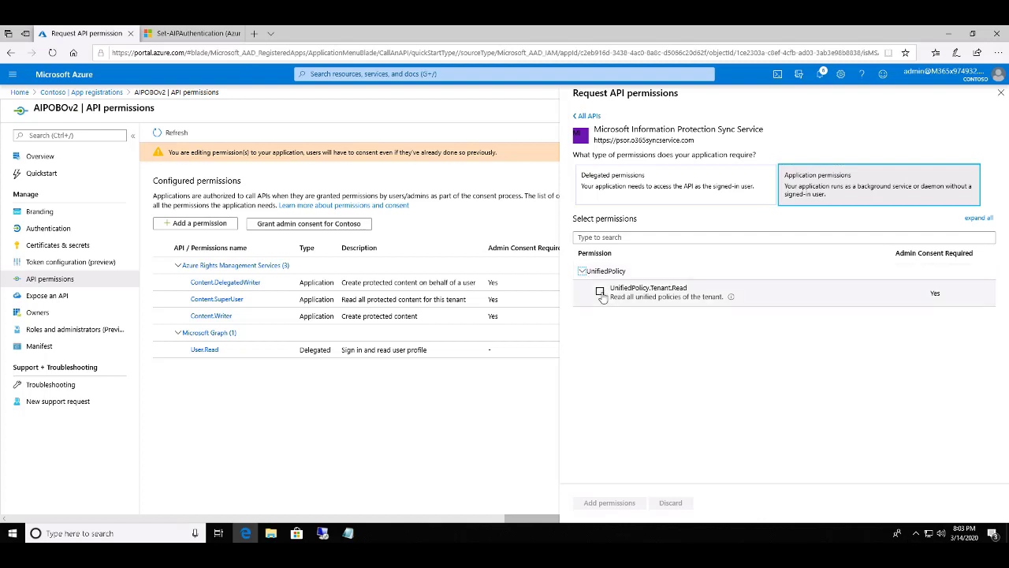
left_click(599, 290)
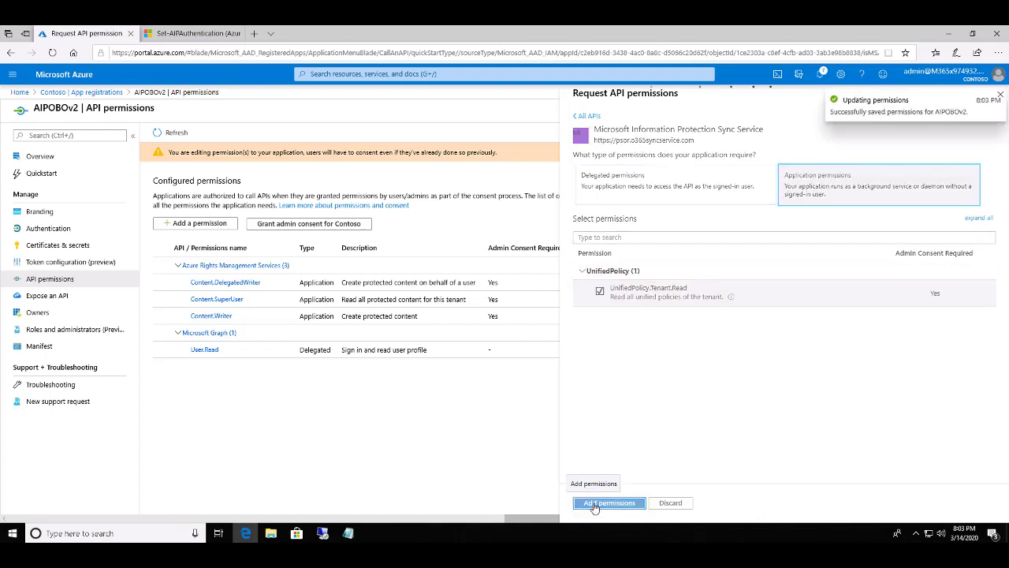
left_click(609, 502)
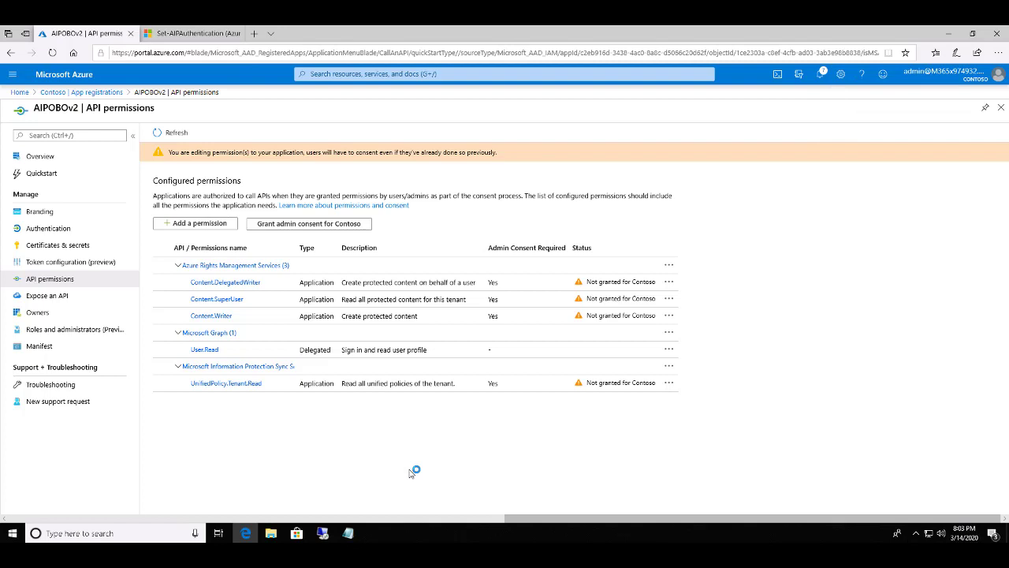
mouse_move(290, 287)
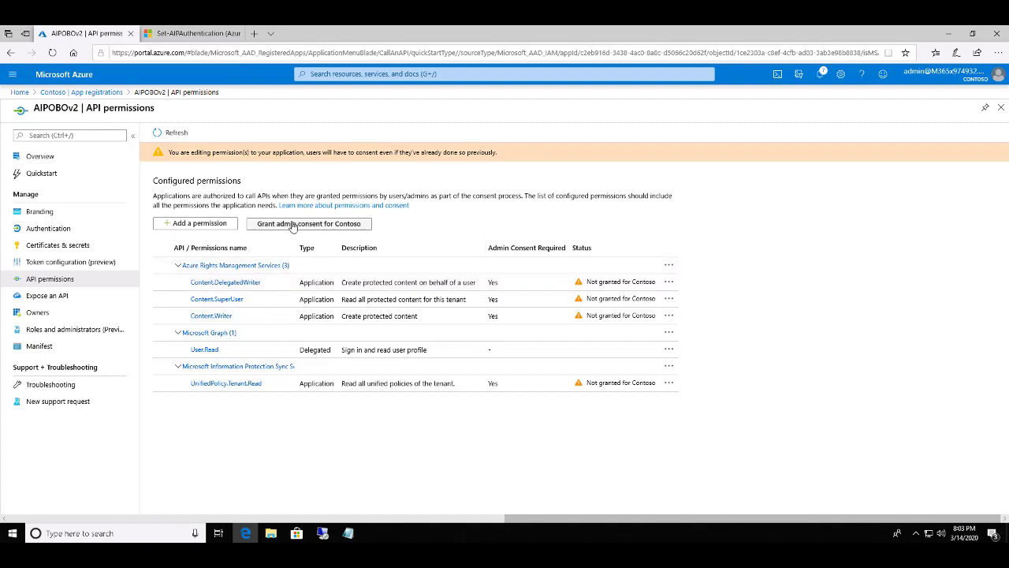
mouse_move(294, 224)
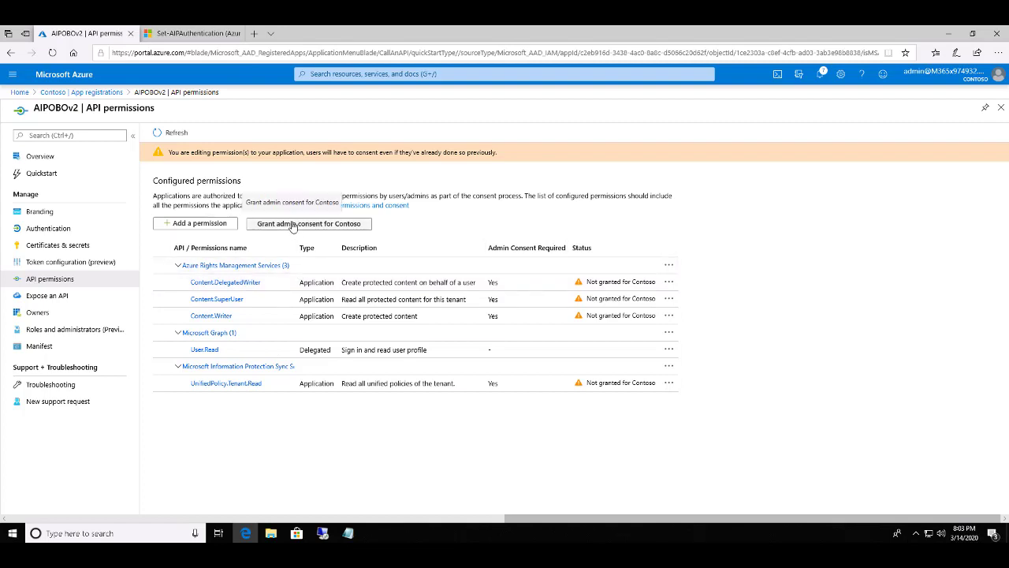
Start granting admin consent for Contoso, reaching the Yes/No confirmation prompt.
left_click(309, 224)
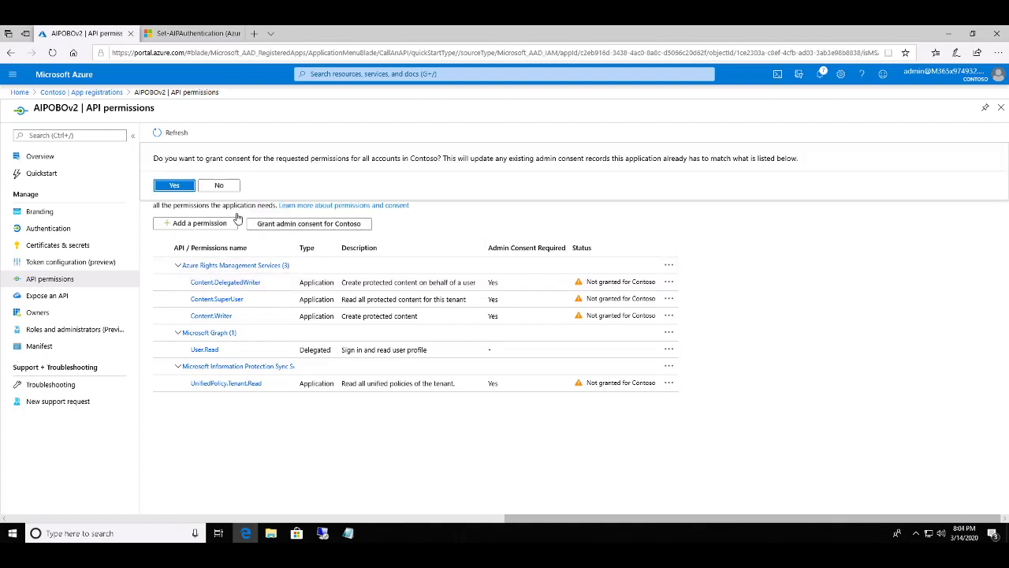